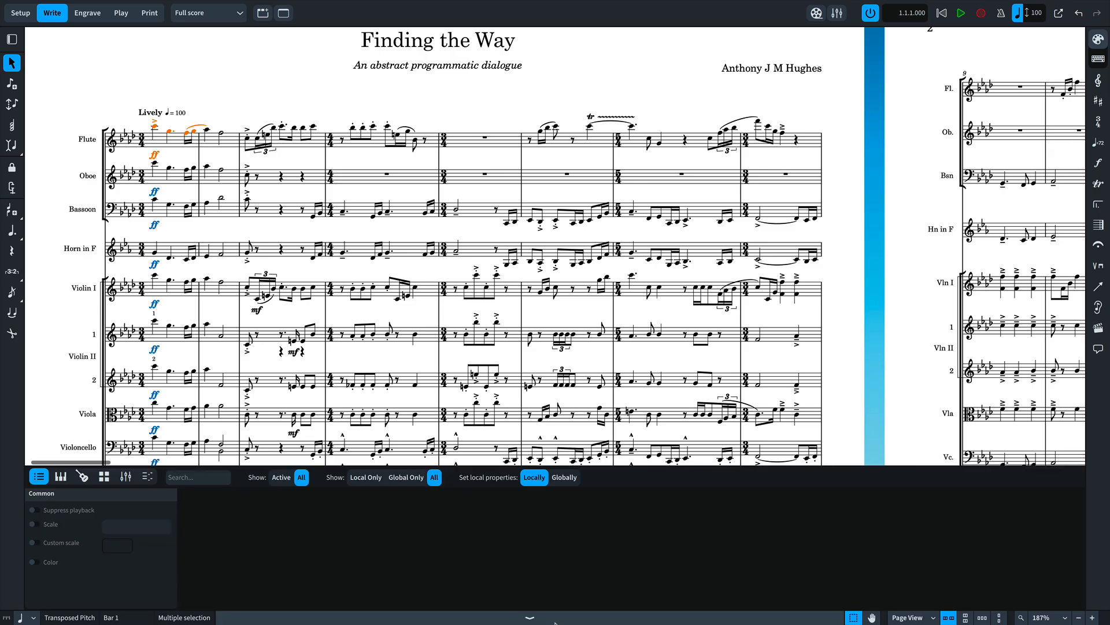
- Show the flute's notes in the Key Editor with piano roll, playing techniques and velocity lane
key("ctrl+8")
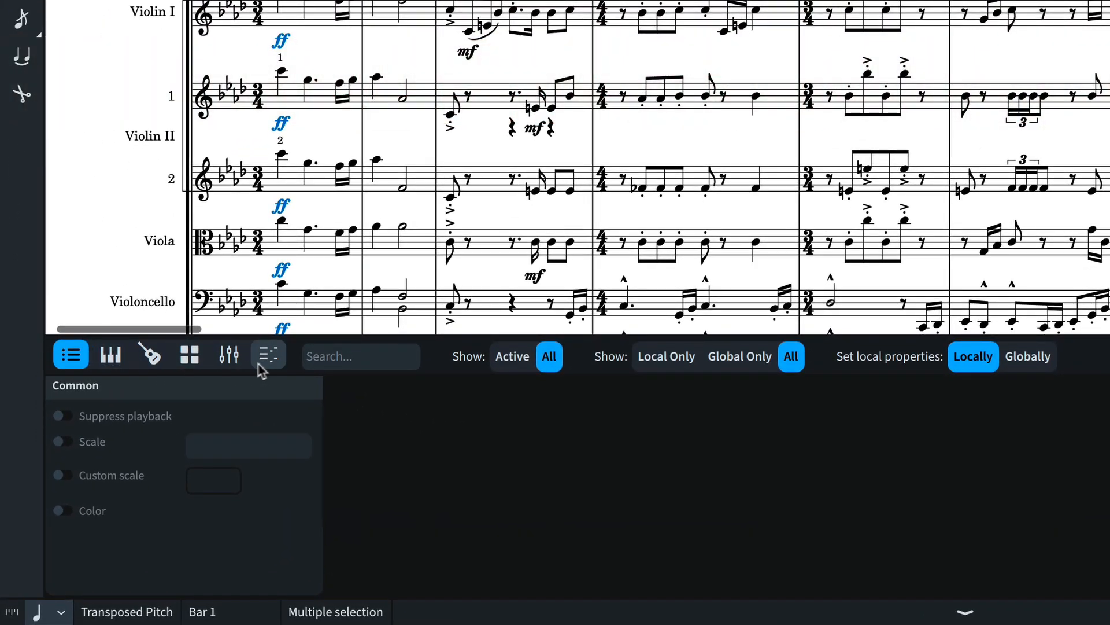
left_click(268, 356)
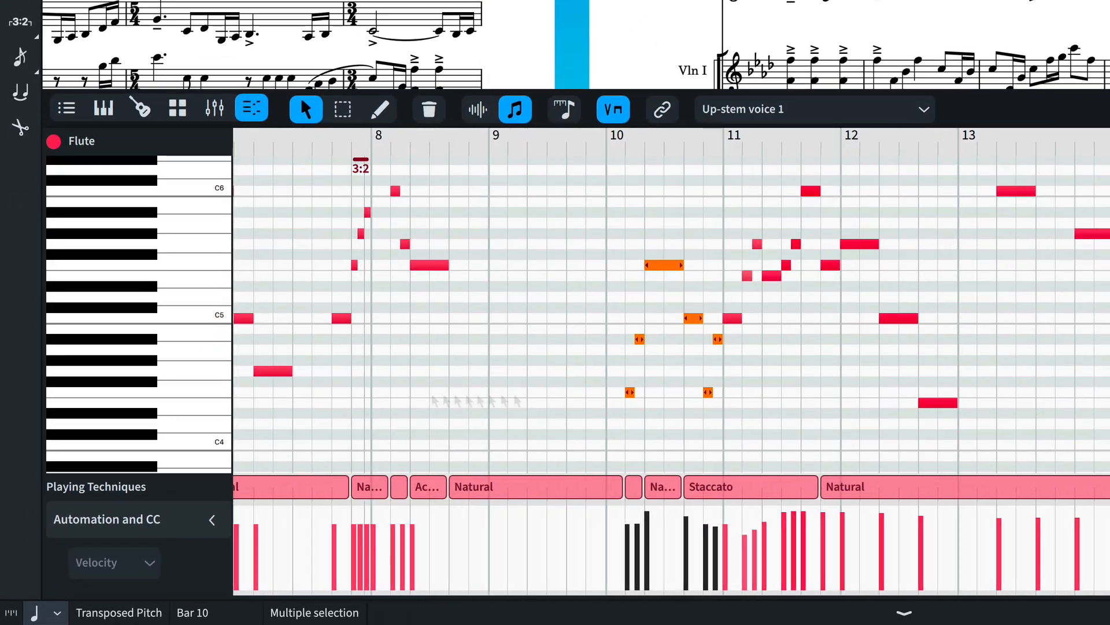
scroll("right", 3)
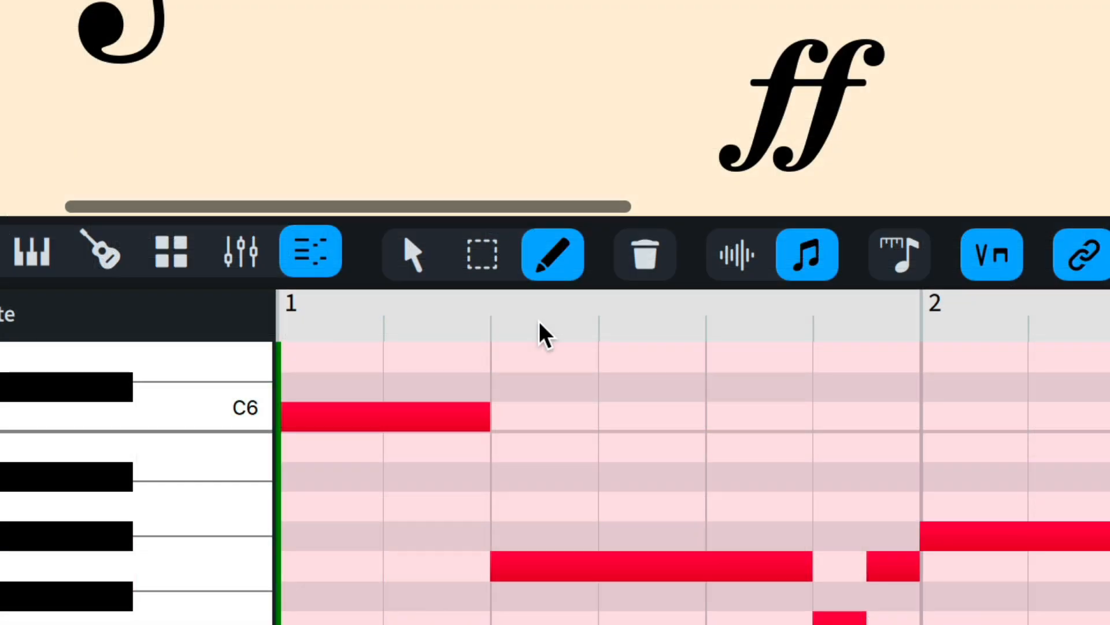
mouse_move(491, 338)
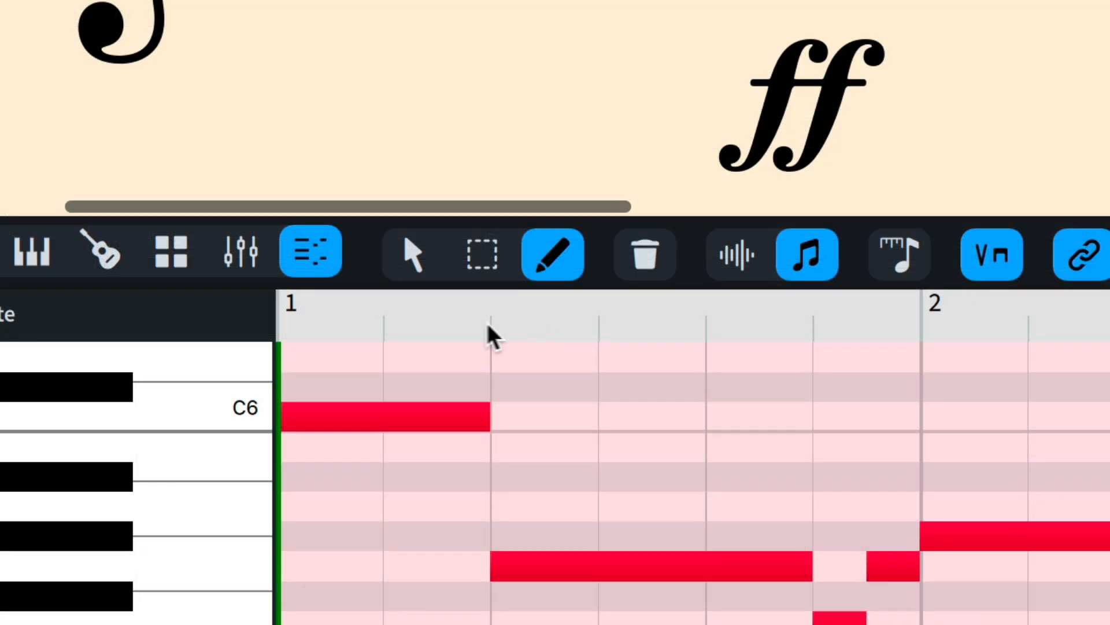
- Switch the Key Editor from the Draw tool to Object Selection
left_click(410, 255)
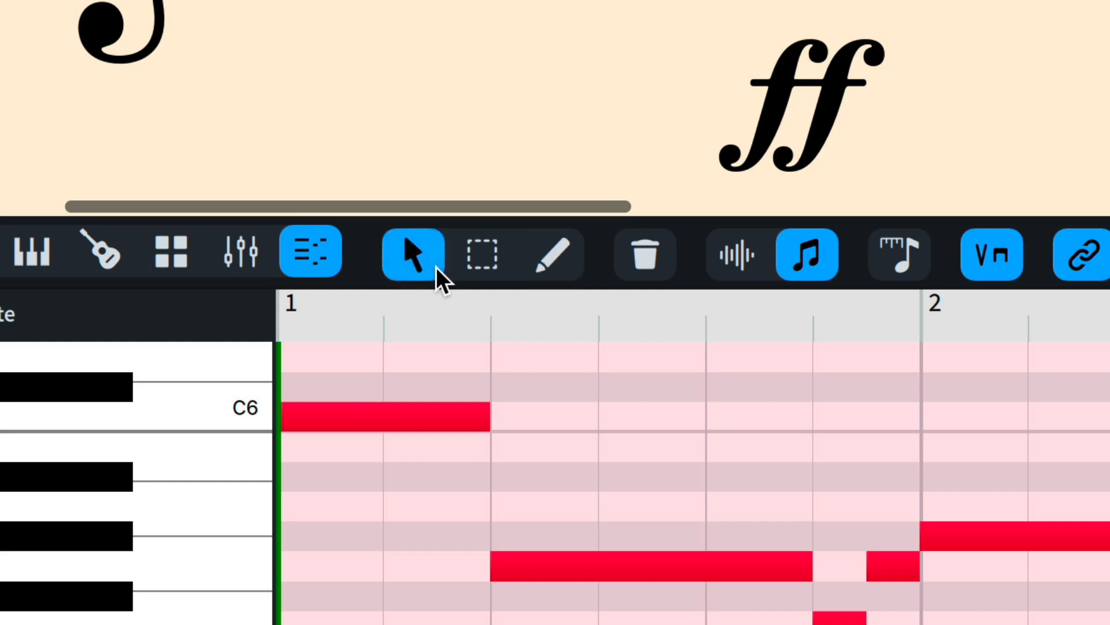
mouse_move(455, 322)
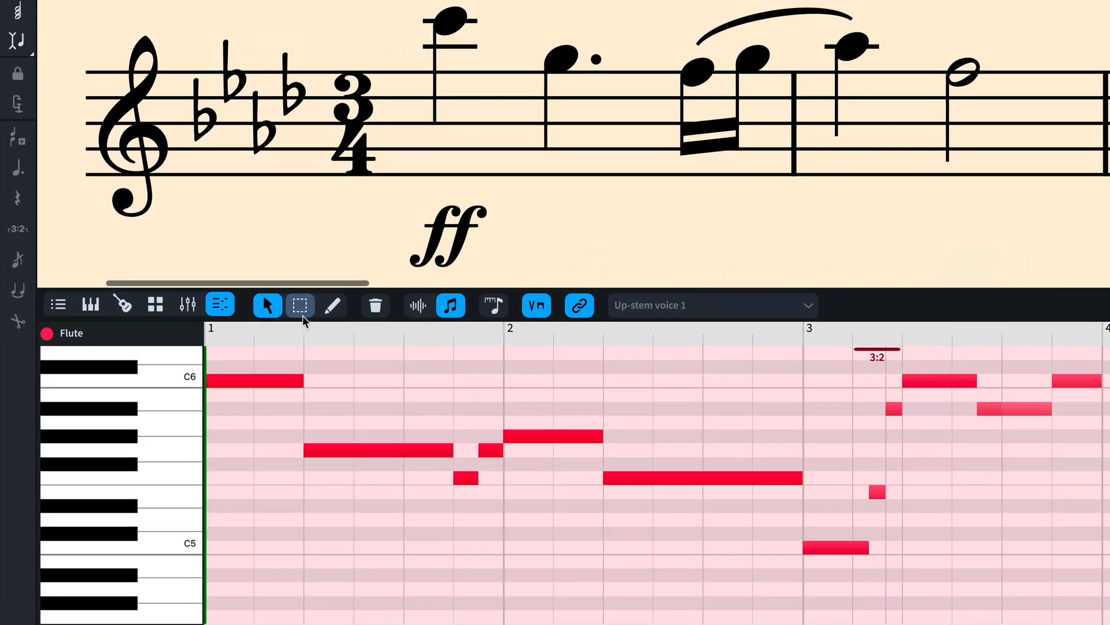
- Marquee-select the flute notes at the start of bar 2 in the piano roll
left_click(300, 305)
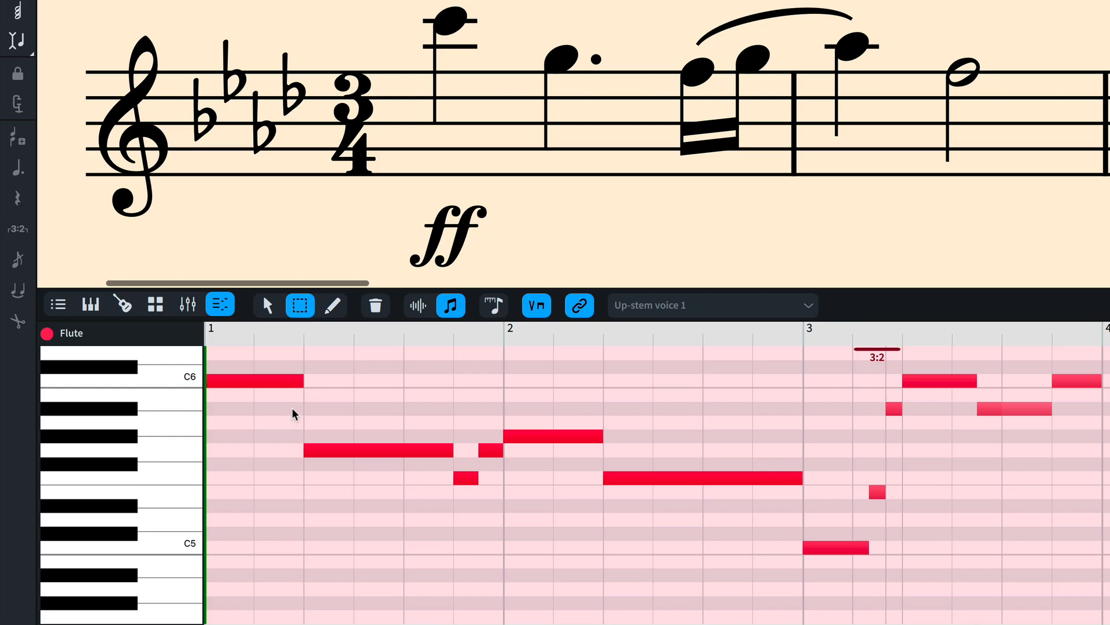
left_click_drag(290, 413, 527, 495)
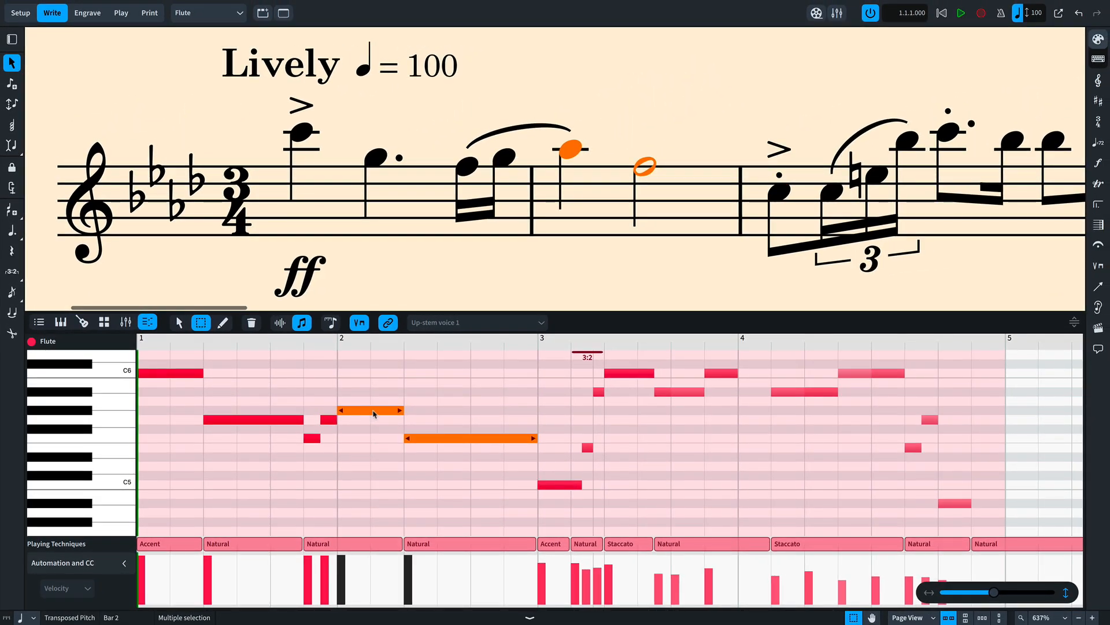
left_click(372, 411)
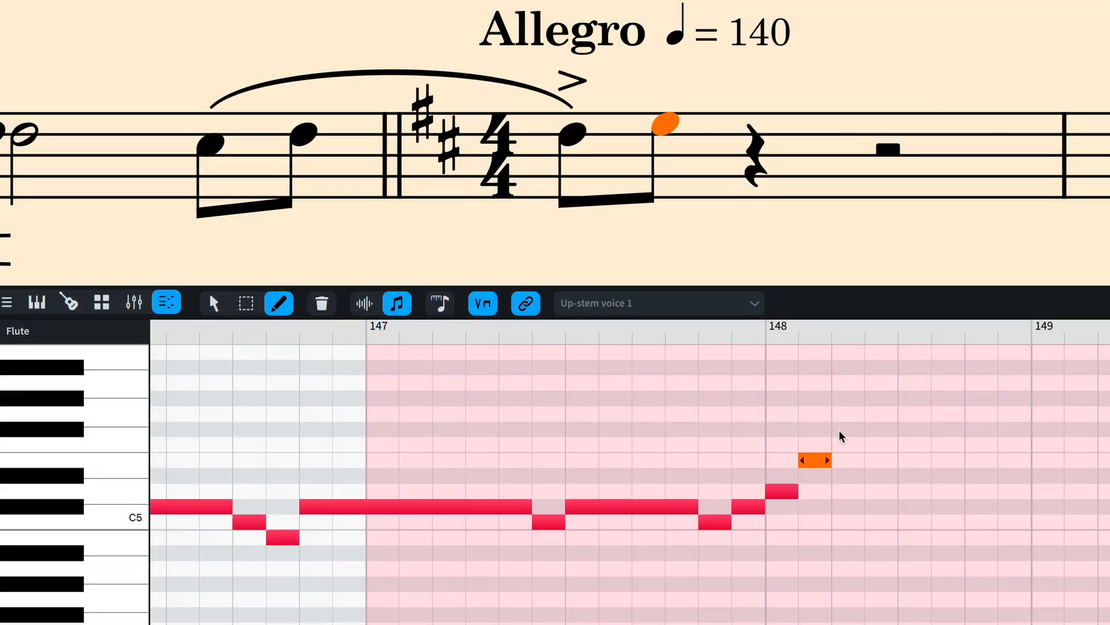
- Draw new flute notes across bar 148, ending with a higher note
left_click_drag(814, 460, 931, 476)
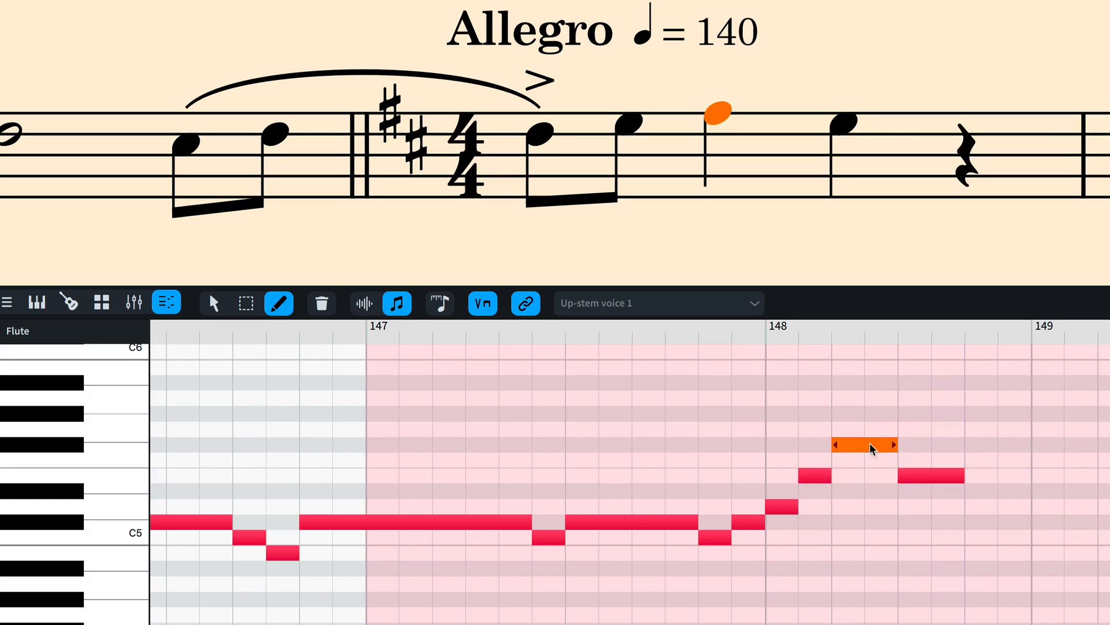
left_click_drag(867, 445, 935, 475)
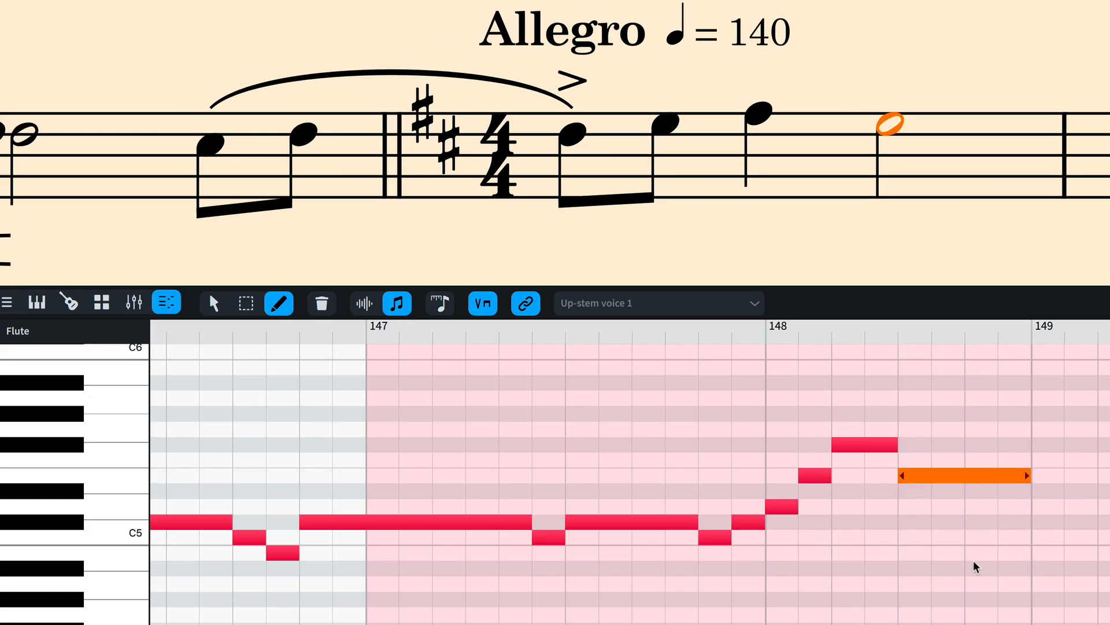
left_click(245, 302)
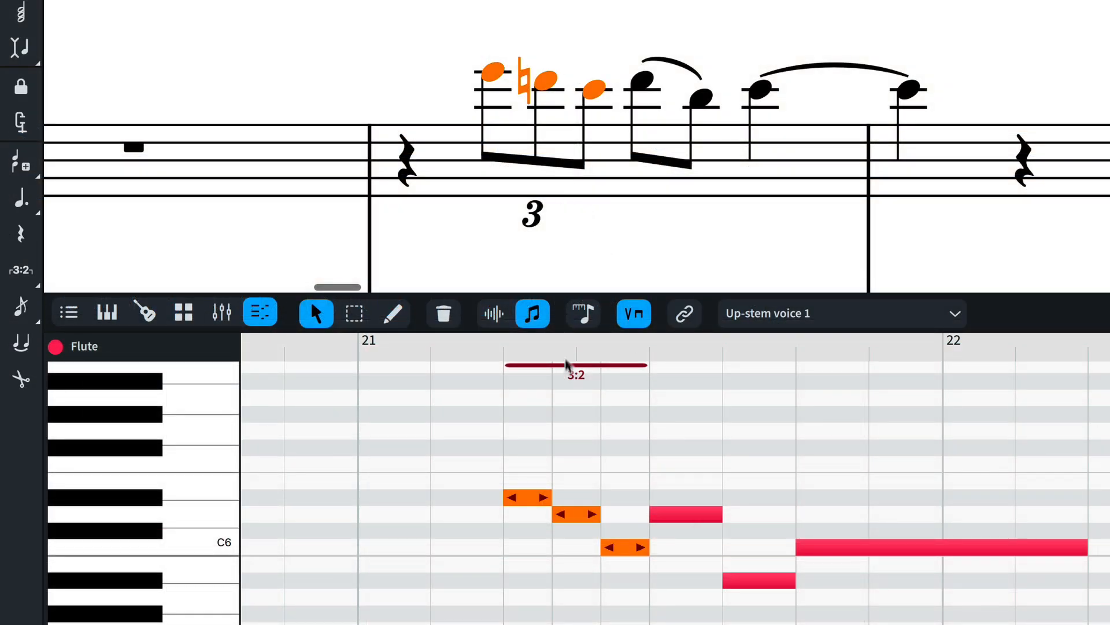
mouse_move(628, 433)
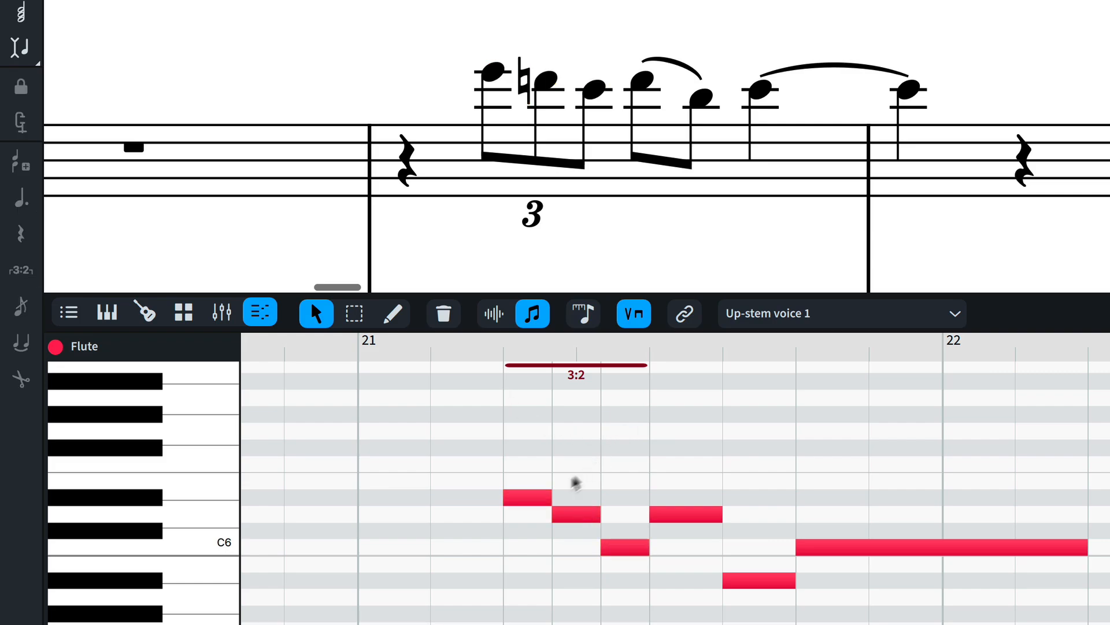
- Move the first note of the flute's bar 21 triplet earlier
left_click(506, 499)
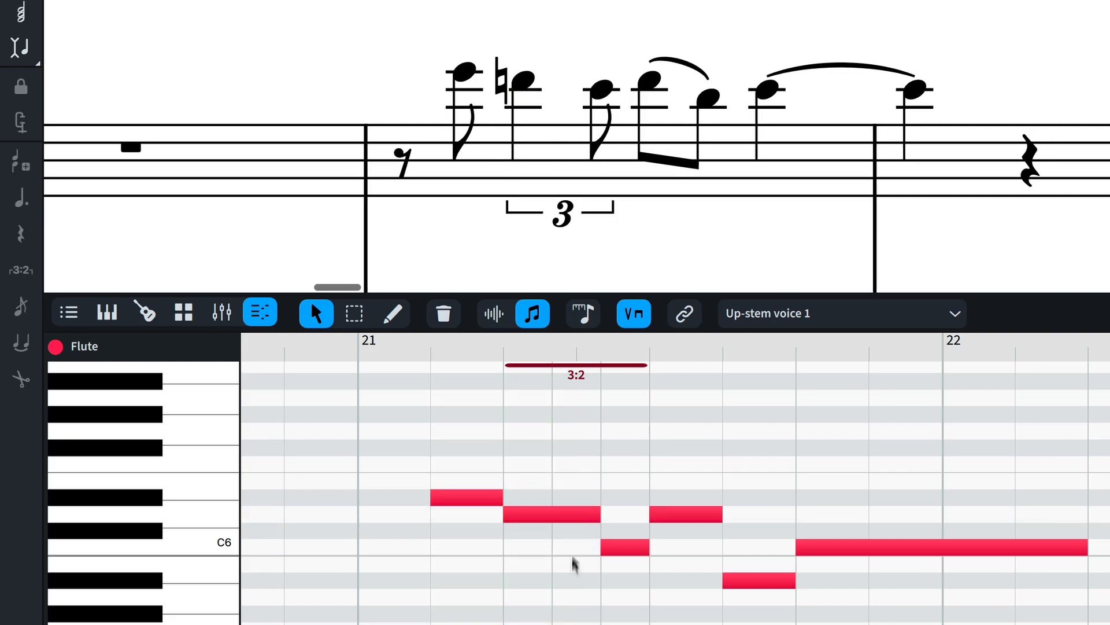
left_click(583, 313)
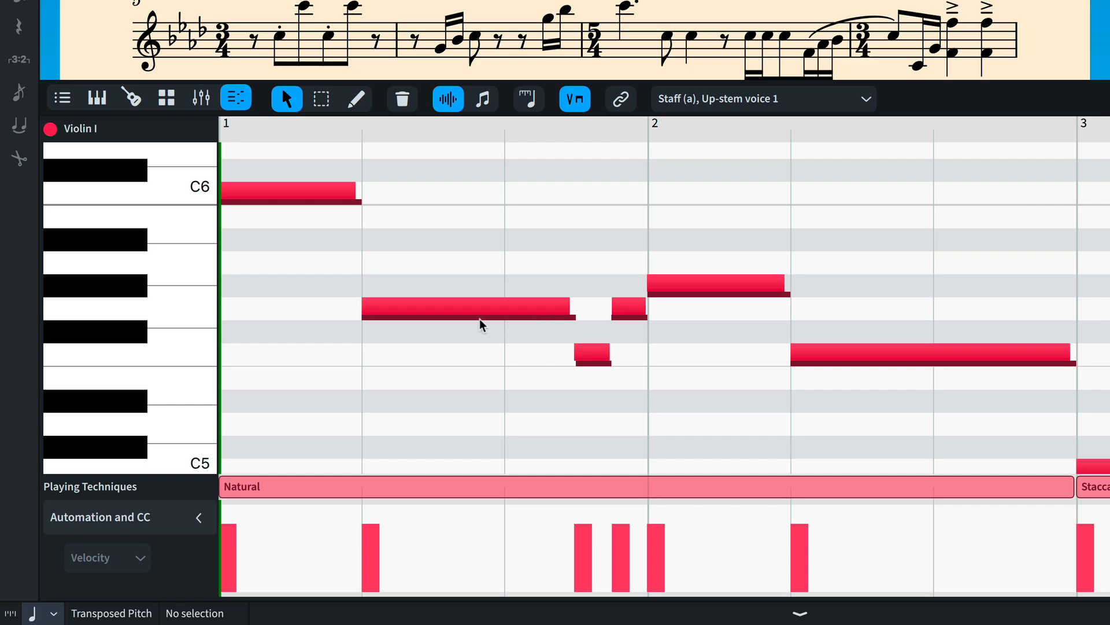
mouse_move(517, 314)
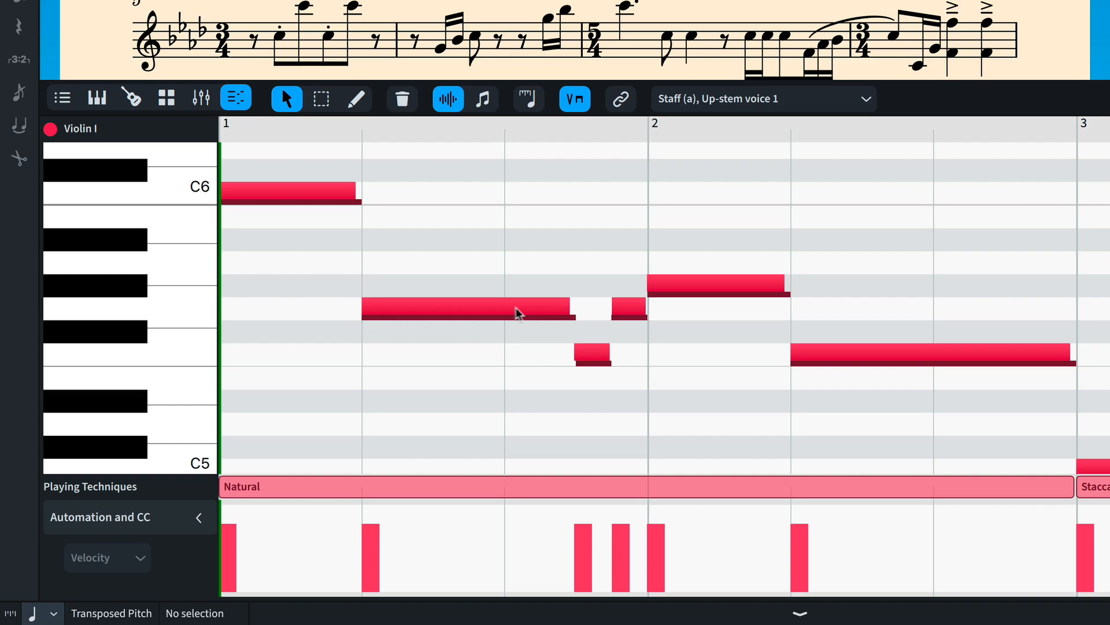
mouse_move(578, 324)
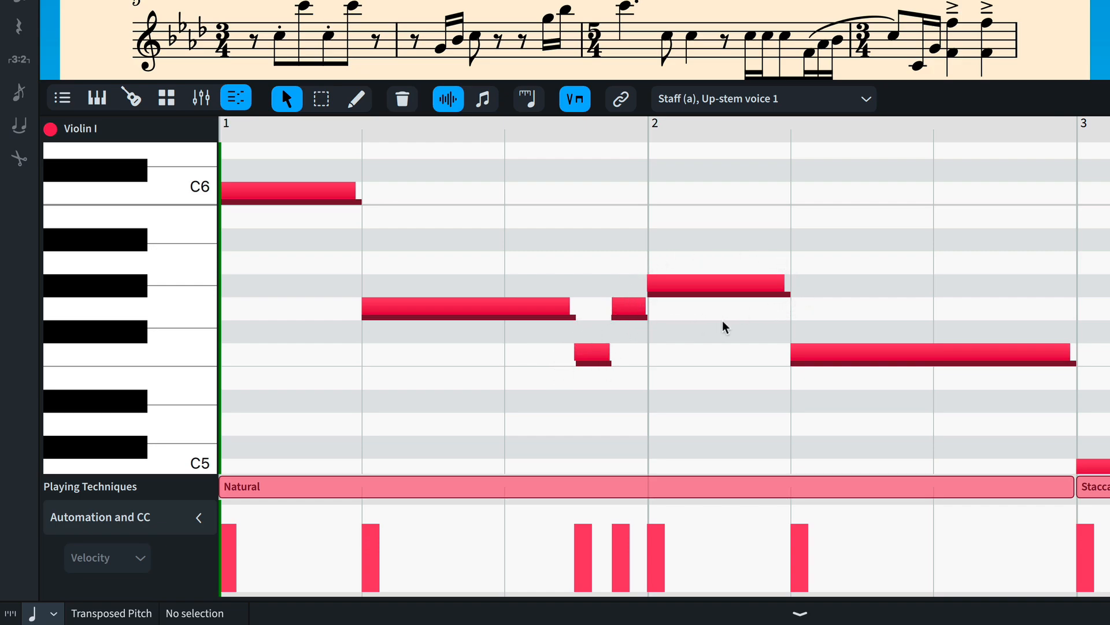
mouse_move(637, 335)
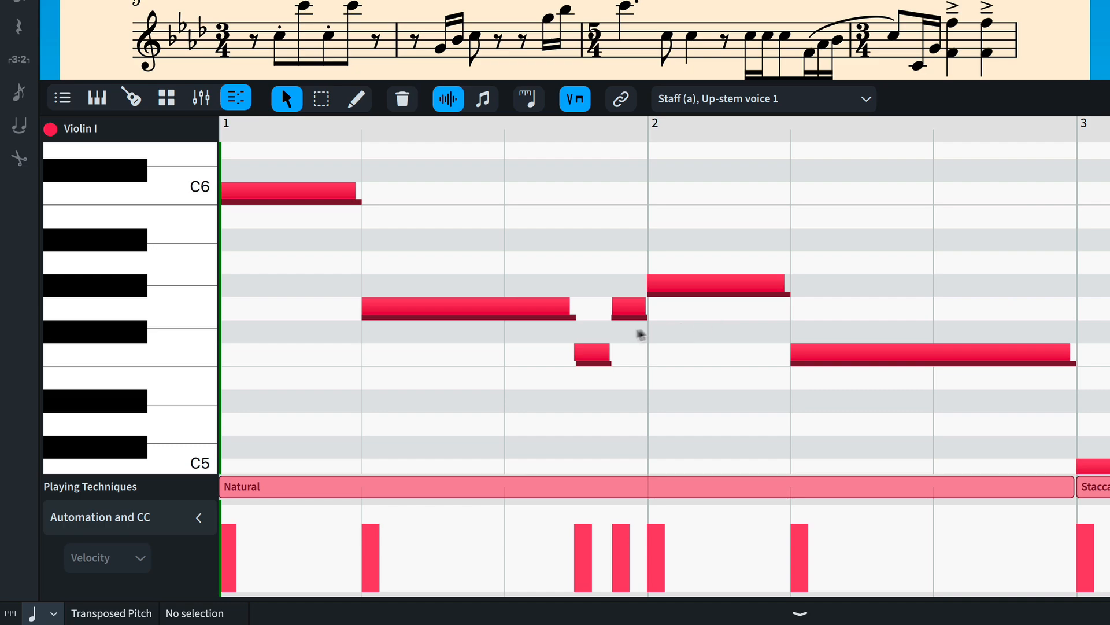
- Drag the right edge of Violin I's bar 1 G5 left to shorten its played duration
left_click(467, 308)
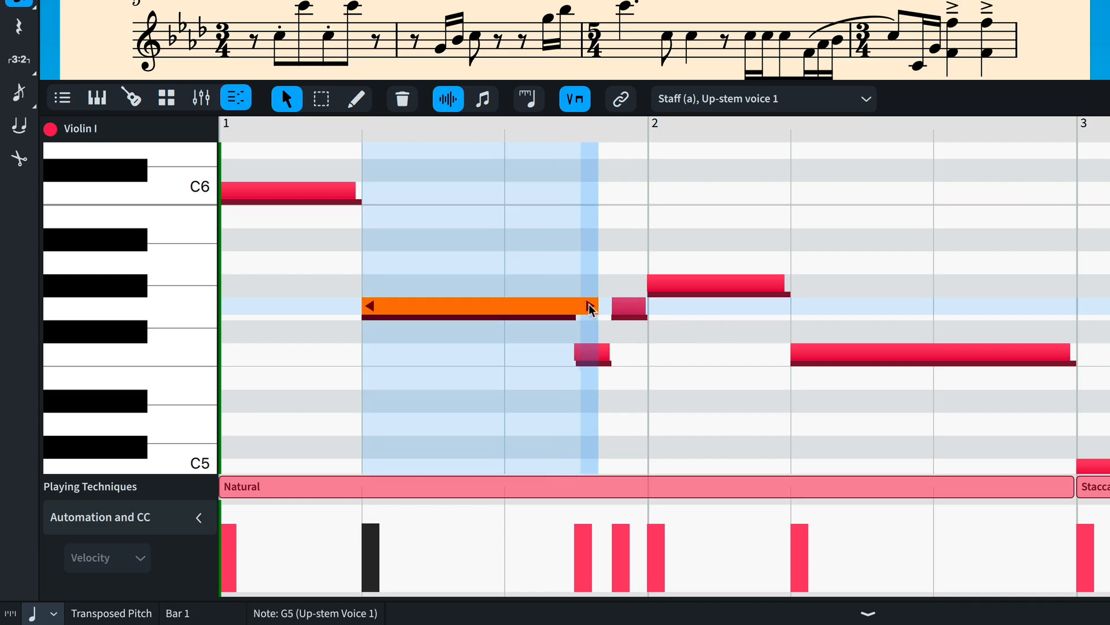
left_click_drag(593, 306, 558, 305)
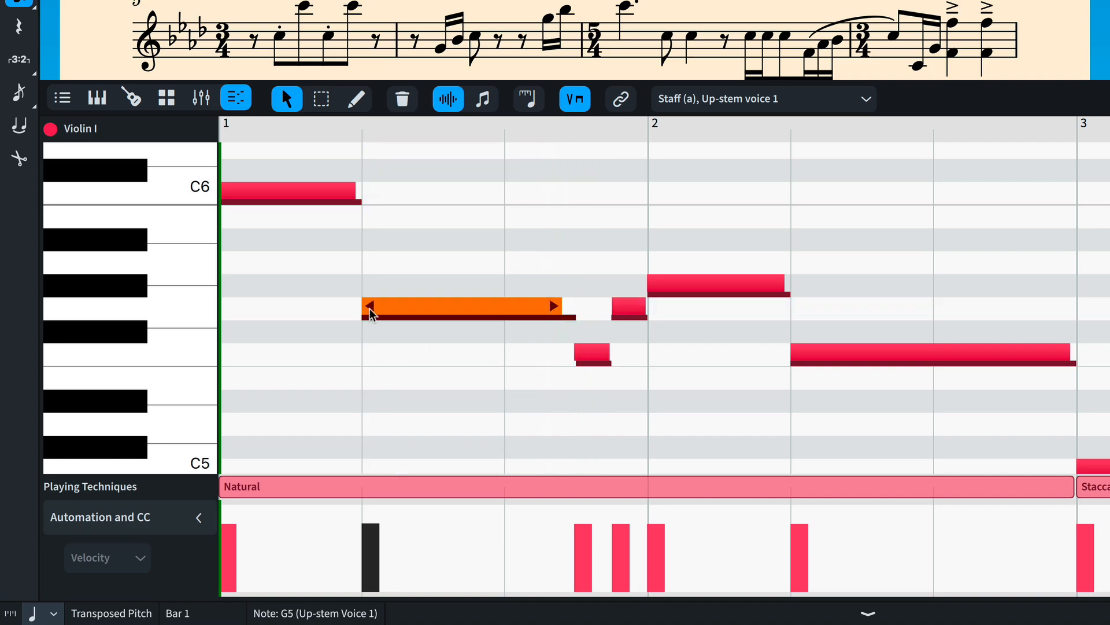
left_click(464, 307)
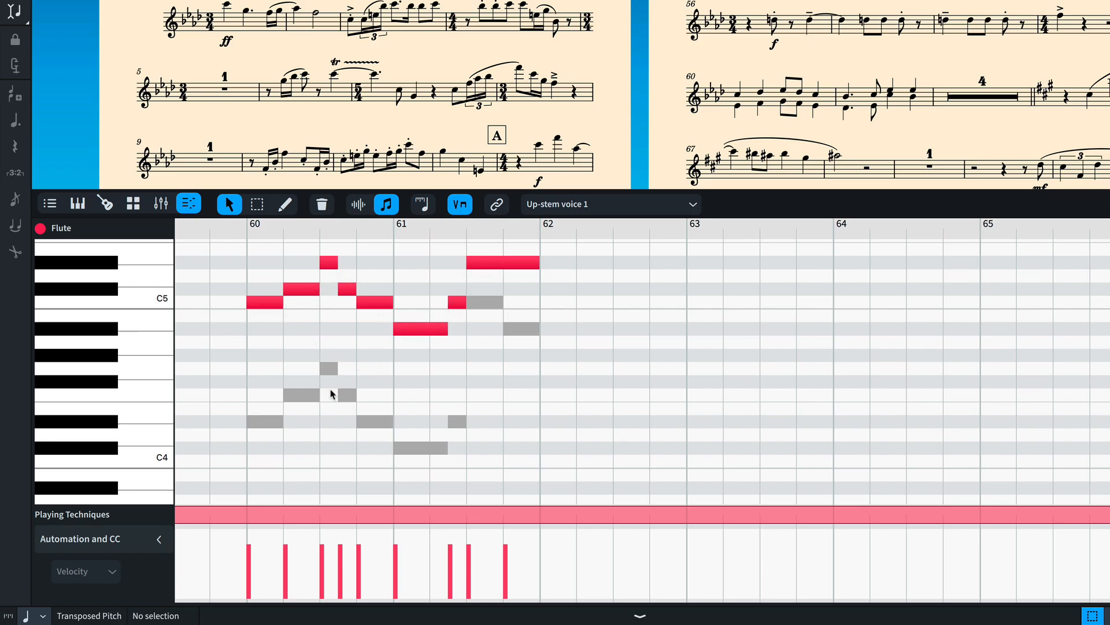
mouse_move(305, 384)
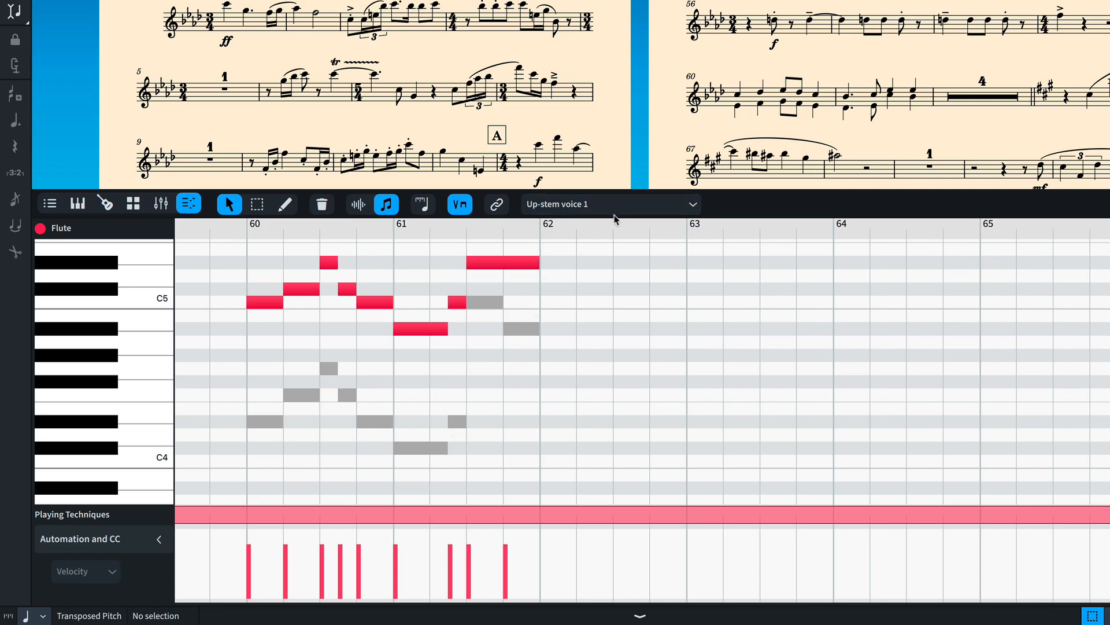
- Choose Down-stem voice 1 from the Key Editor's flute voice dropdown
left_click(609, 204)
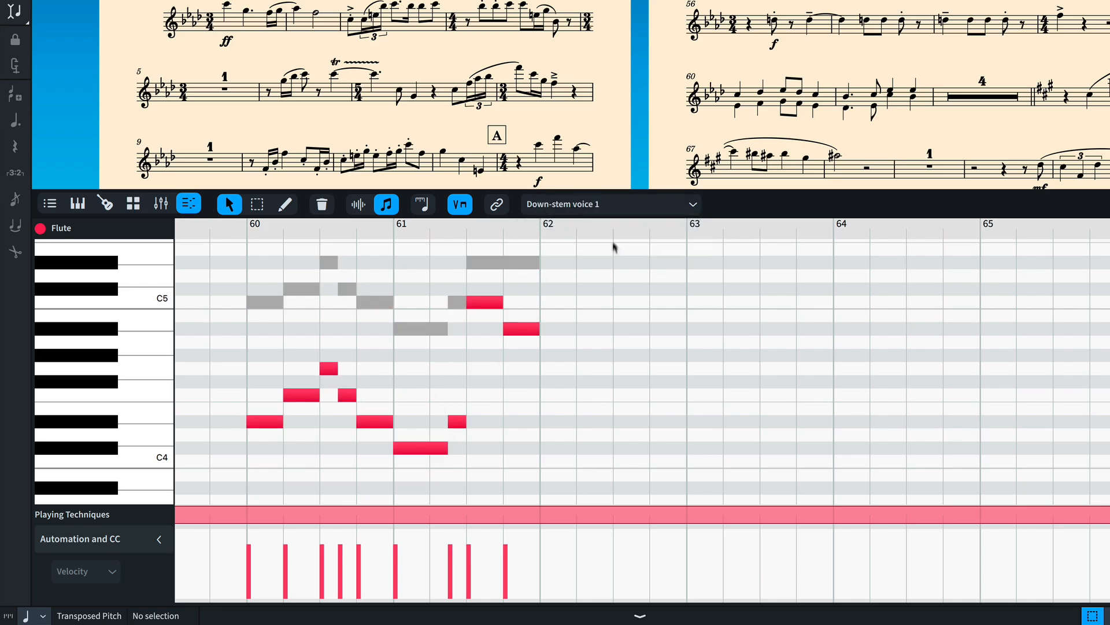
left_click(496, 204)
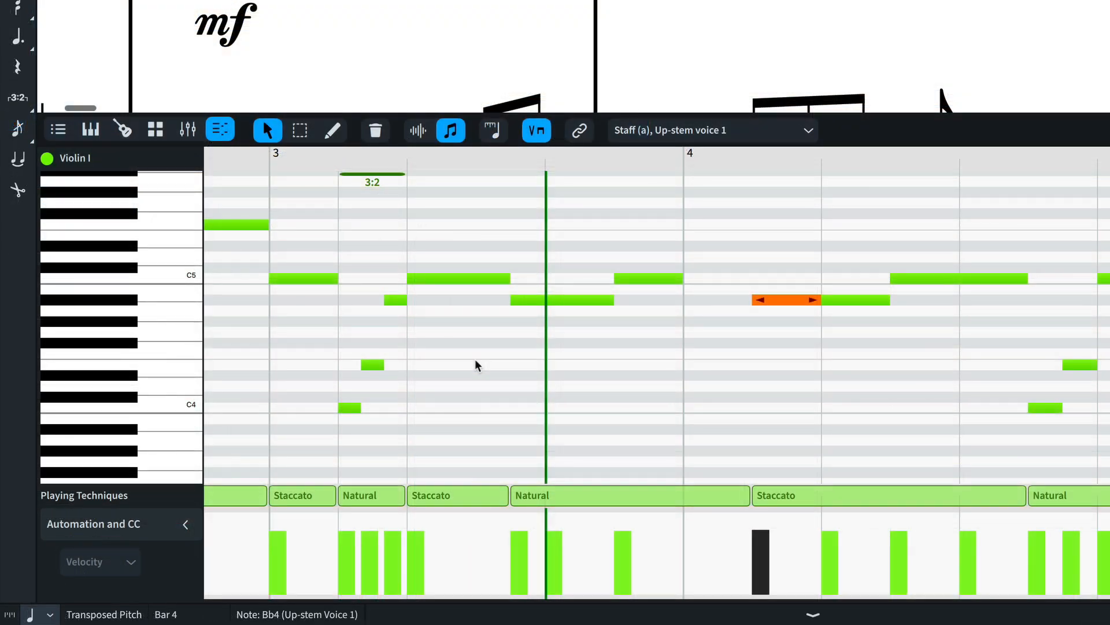
mouse_move(347, 476)
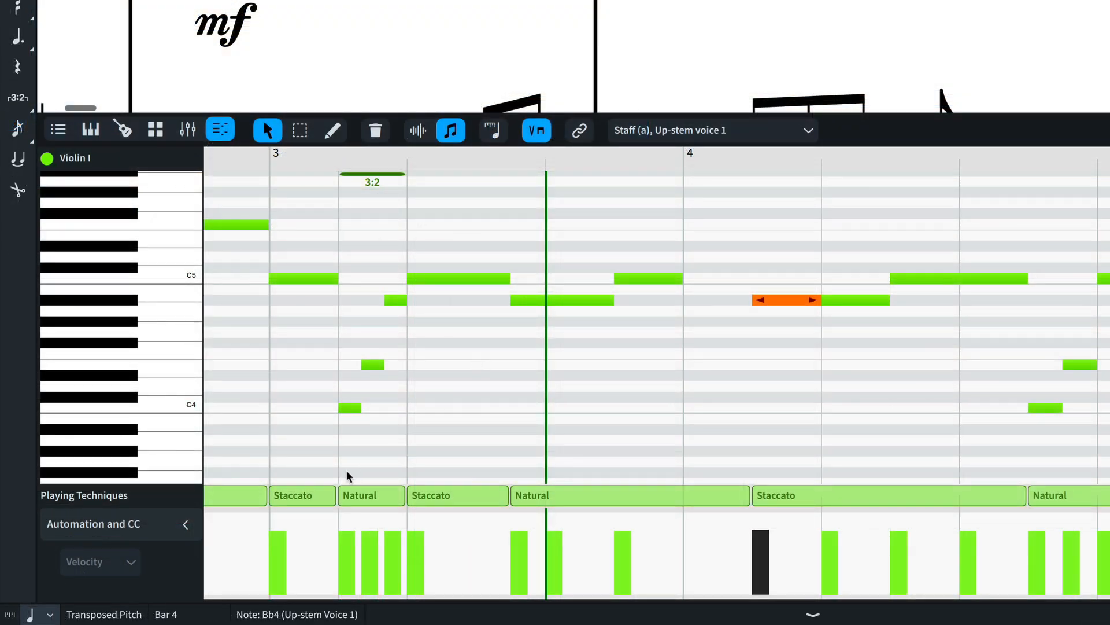
mouse_move(372, 495)
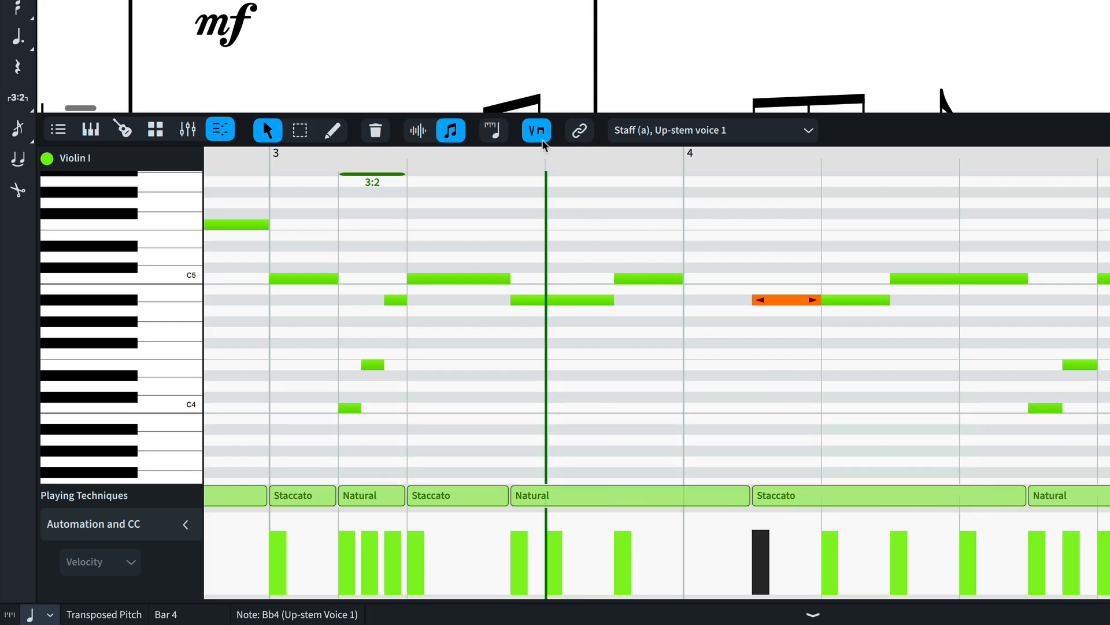
left_click(536, 129)
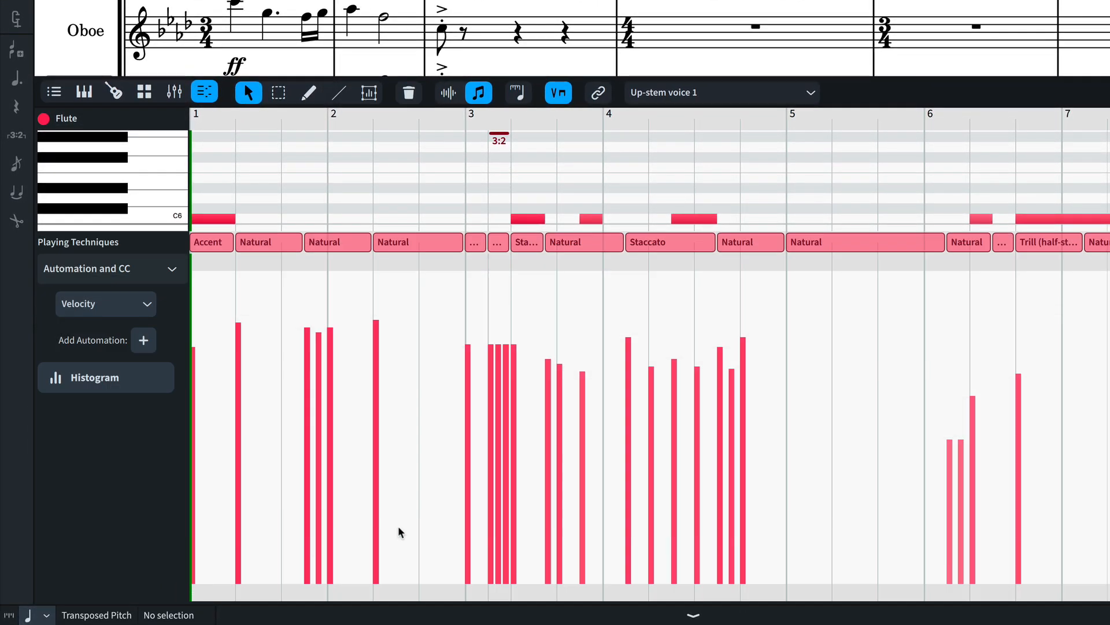
mouse_move(356, 215)
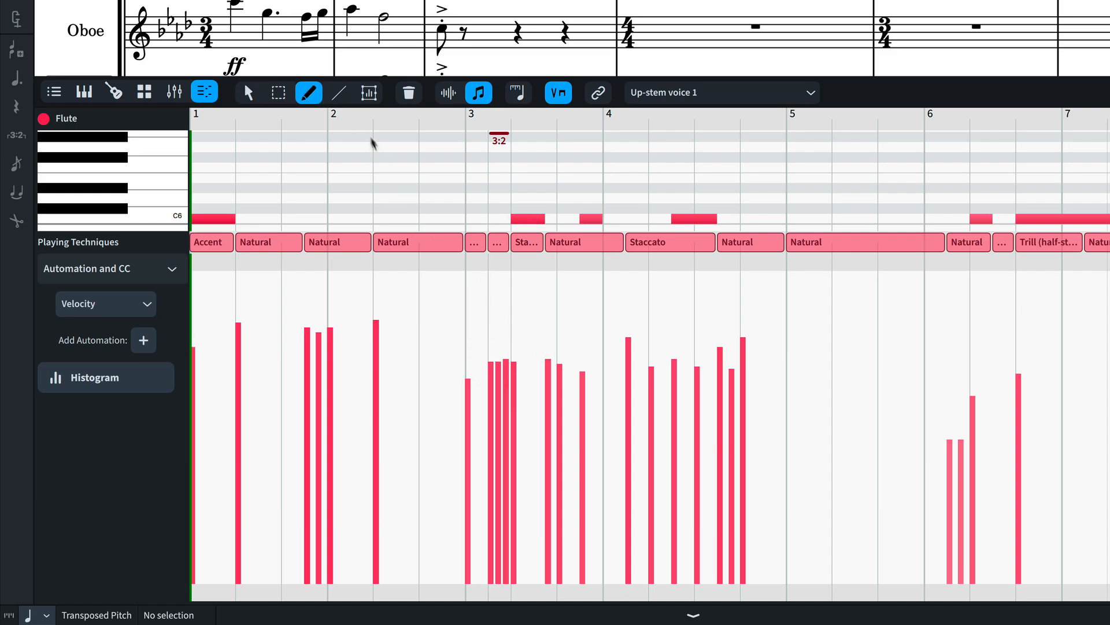
- Drag a descending velocity line across flute bars 3–4 for a diminuendo
left_click_drag(526, 334, 765, 430)
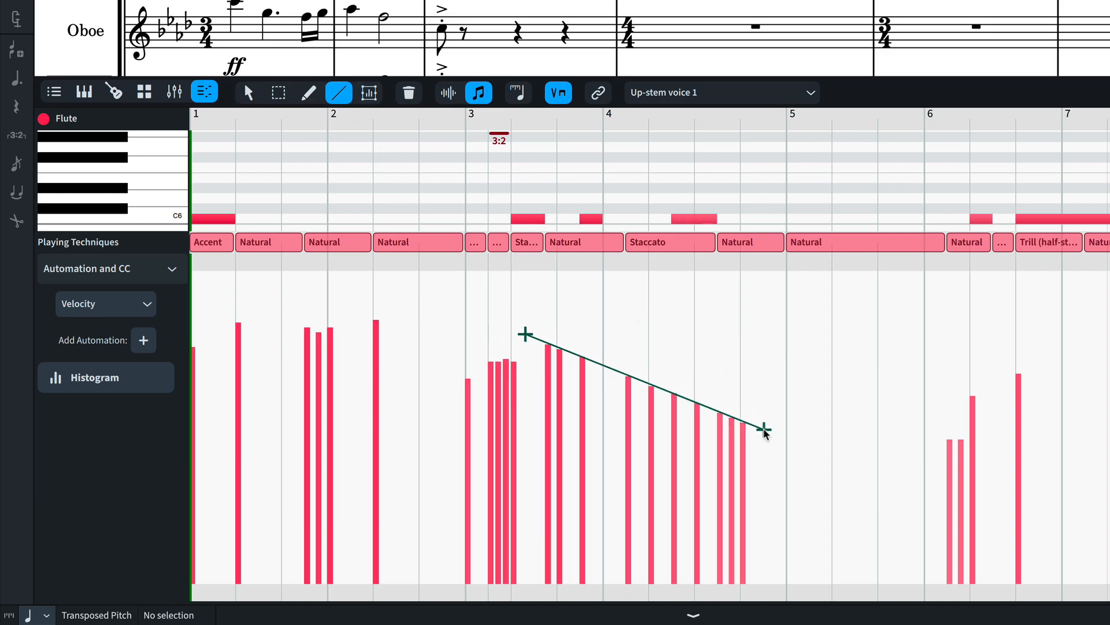
left_click_drag(526, 333, 764, 430)
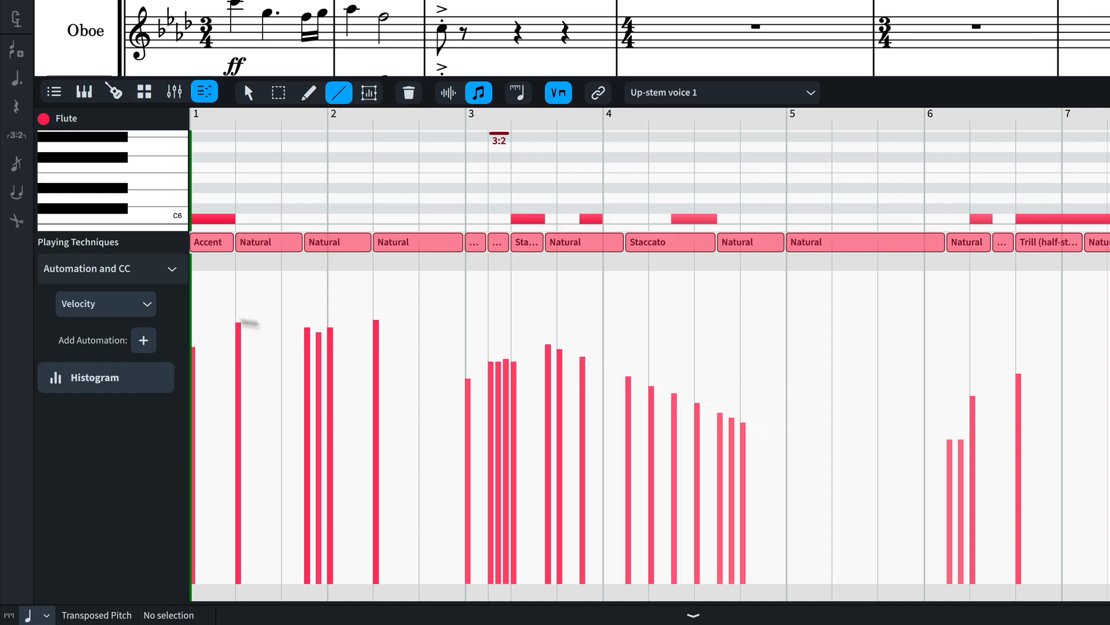
- Add CC 1 Modulation and CC 7 Volume automation lanes for the flute
left_click(143, 340)
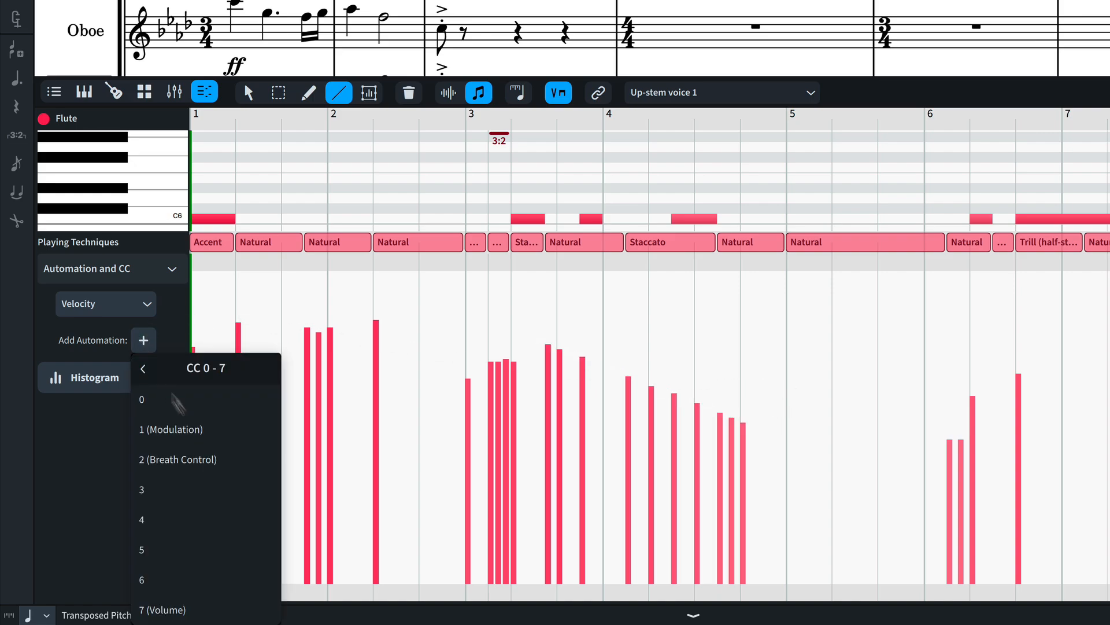
left_click(170, 429)
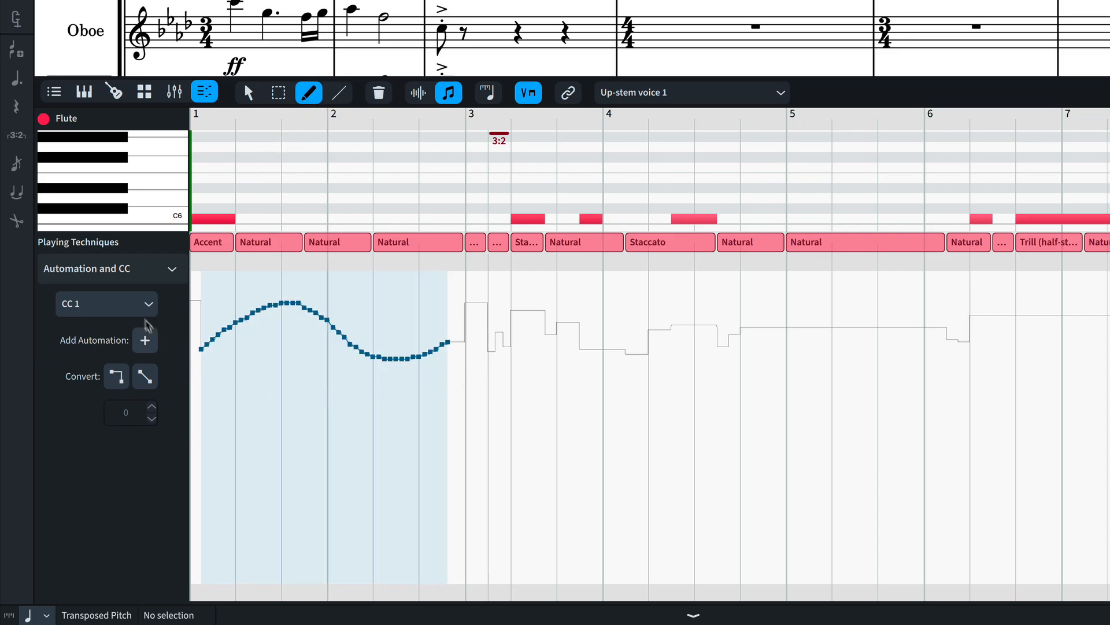
left_click(106, 303)
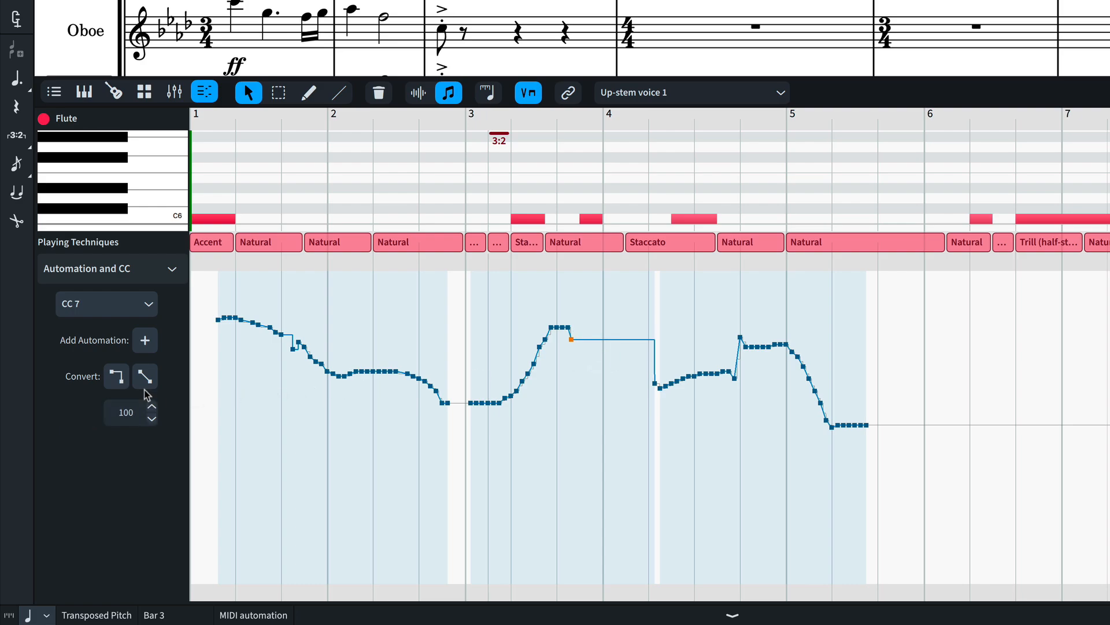
- Convert the volume step near bar 4 to a linear ramp, then show velocities again
left_click(144, 376)
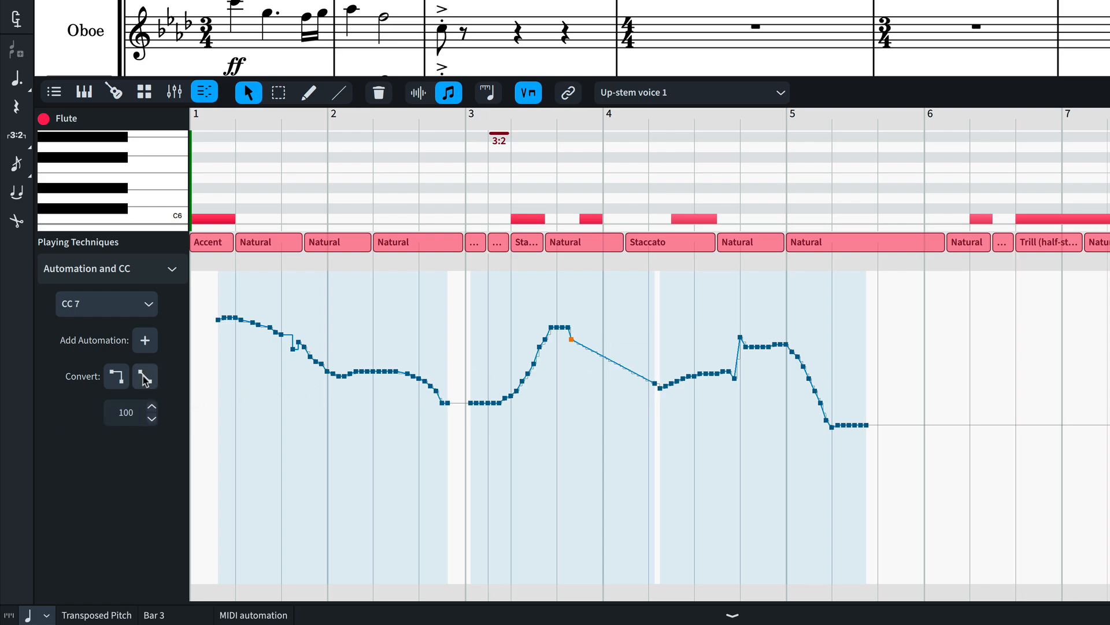
left_click(105, 303)
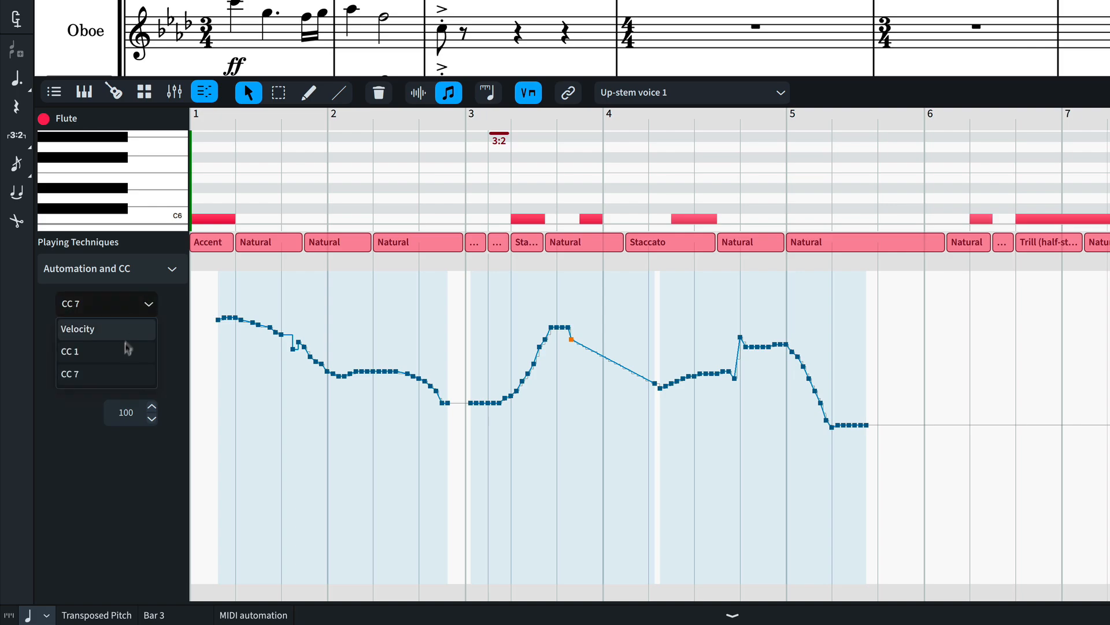
left_click(78, 328)
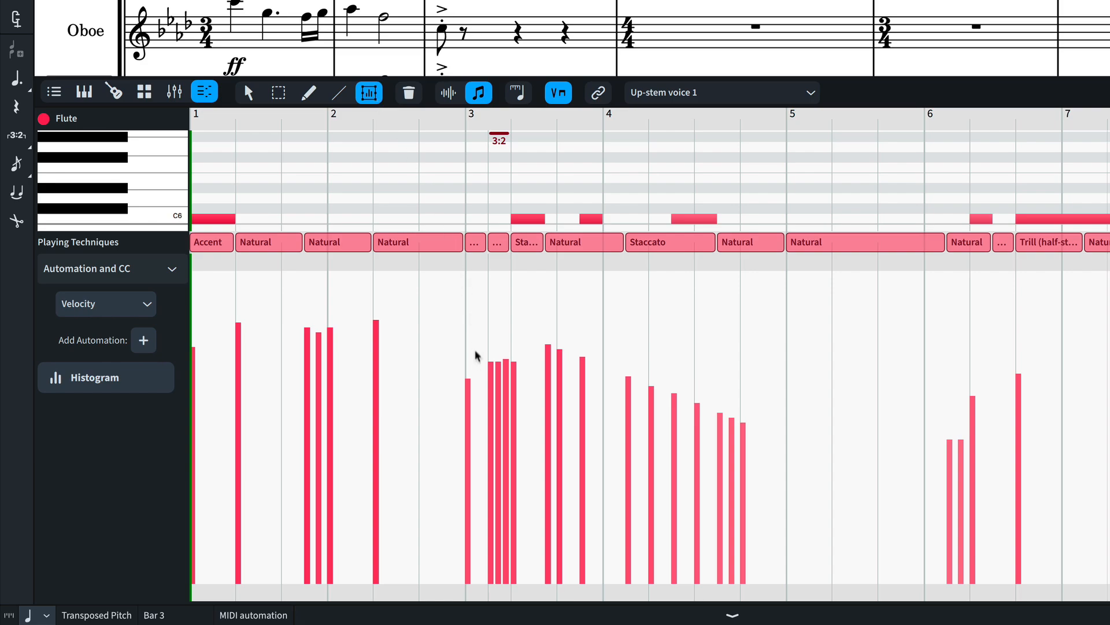
- Enclose the flute's bar 3–4 velocities in a Transform box
left_click(467, 383)
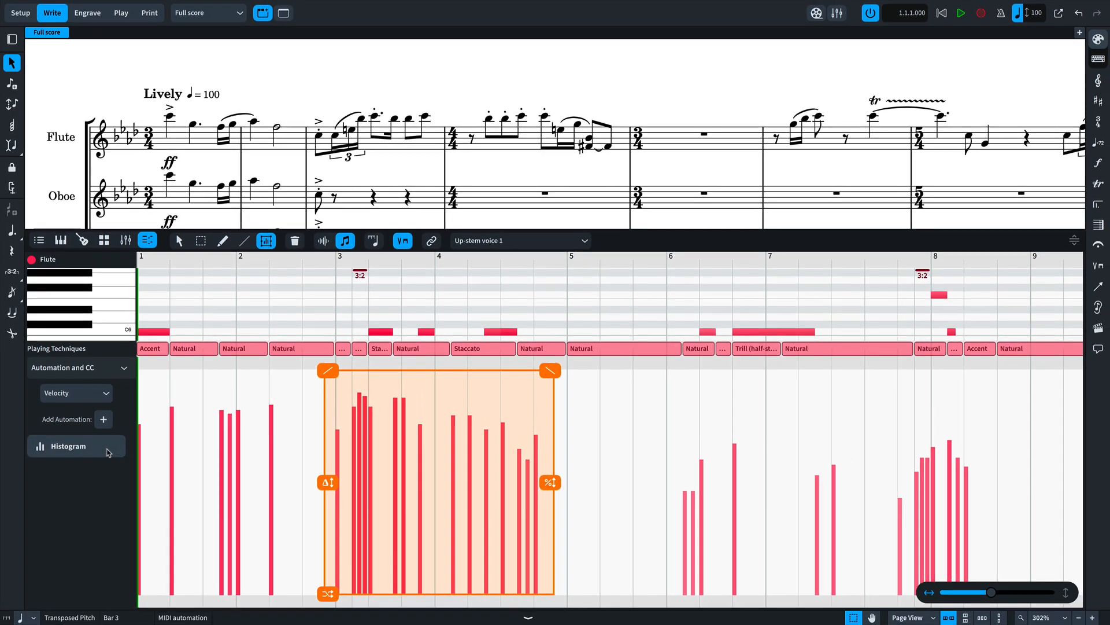
- Rescale the flute's bar 1–4 velocities in the Histogram to minimum 31, average about 76
left_click(67, 445)
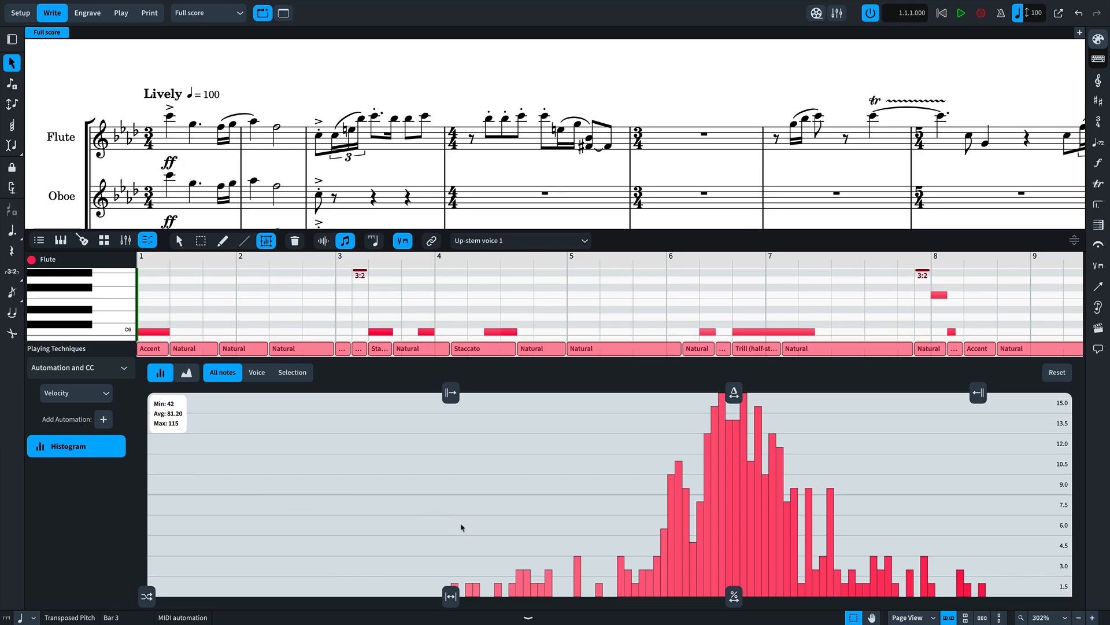
mouse_move(833, 485)
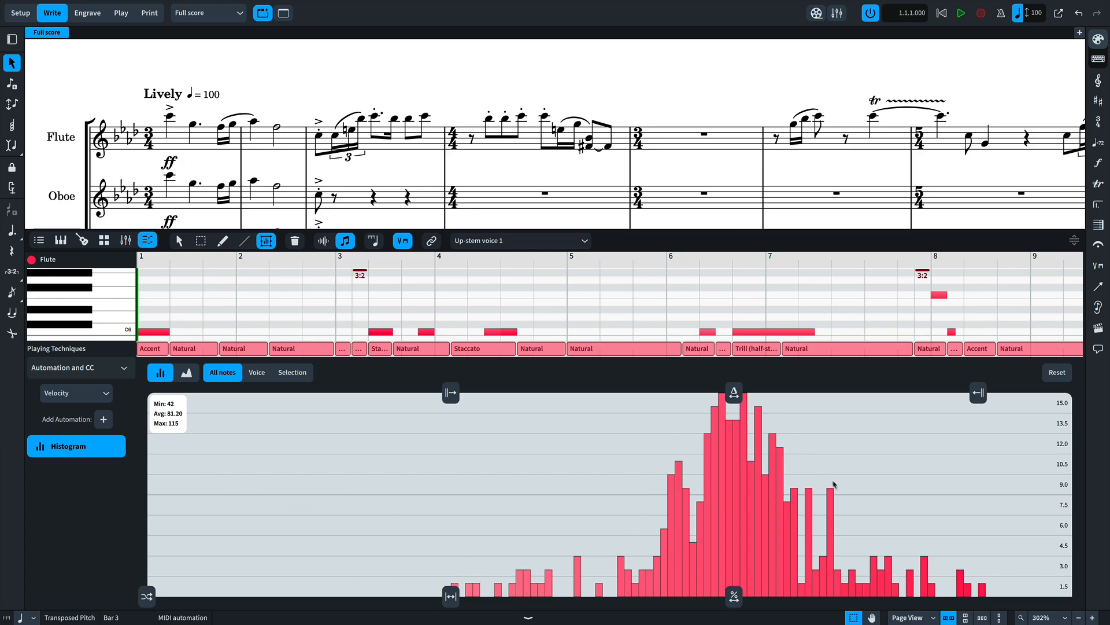
mouse_move(981, 558)
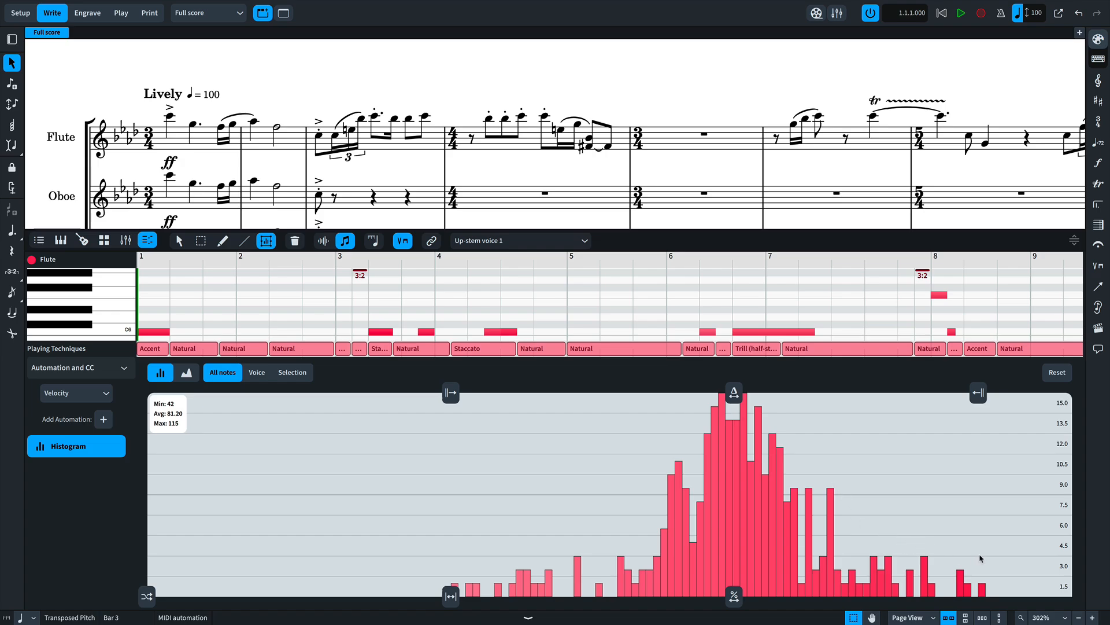
mouse_move(695, 541)
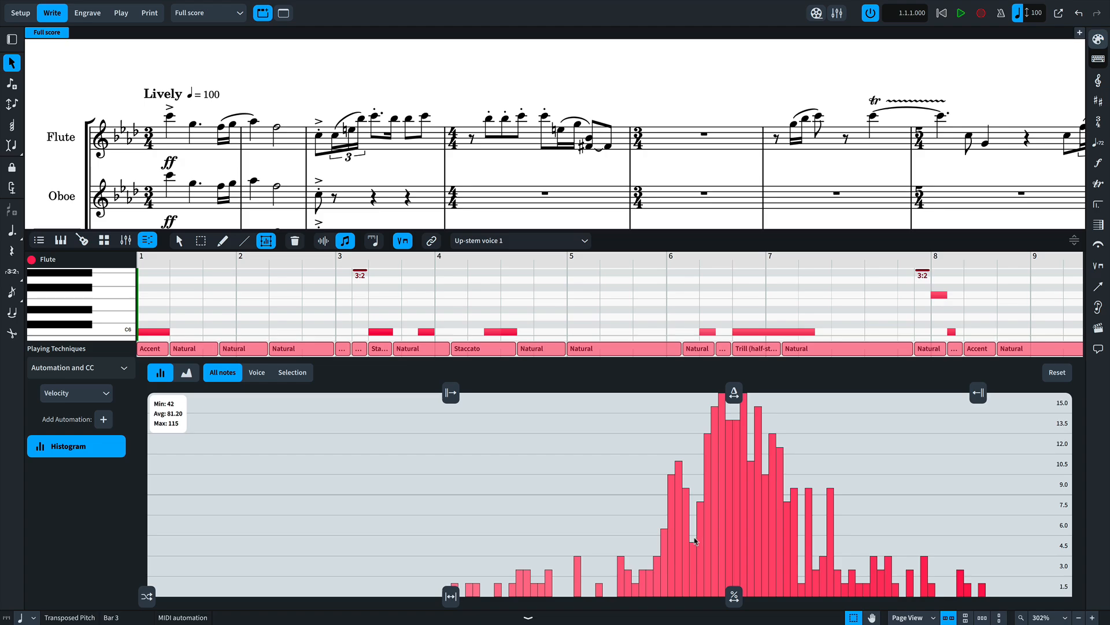
mouse_move(1001, 587)
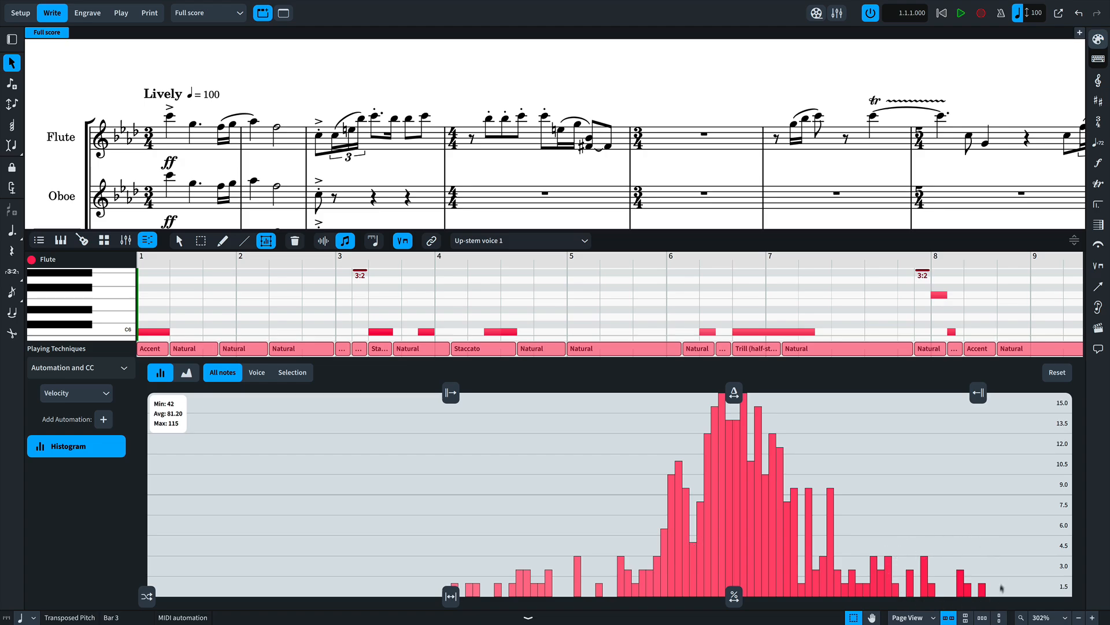
mouse_move(482, 545)
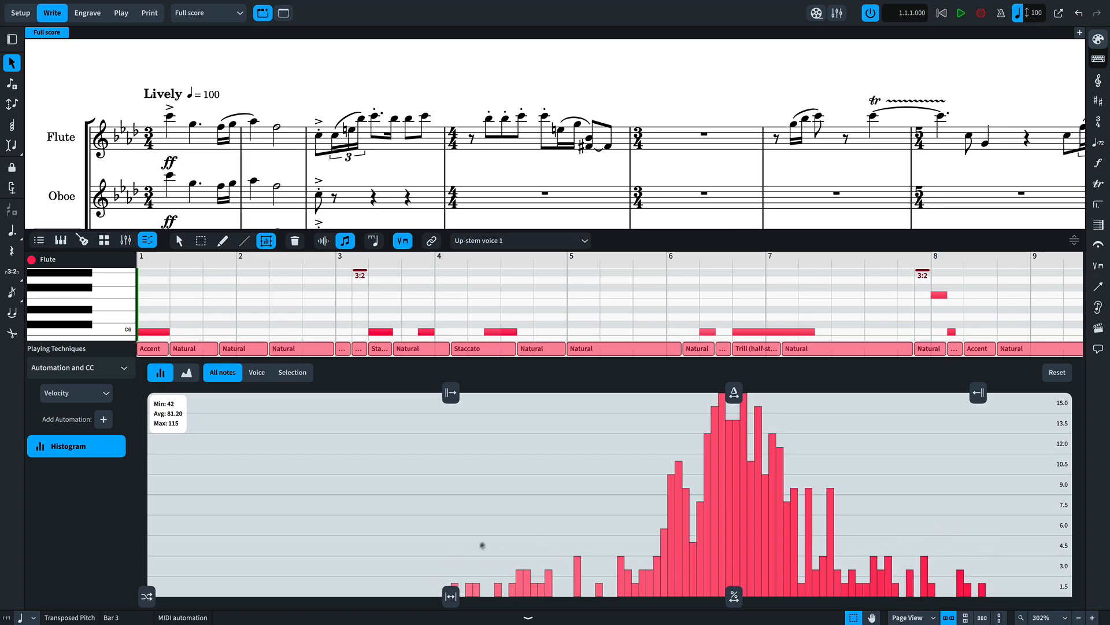
mouse_move(854, 445)
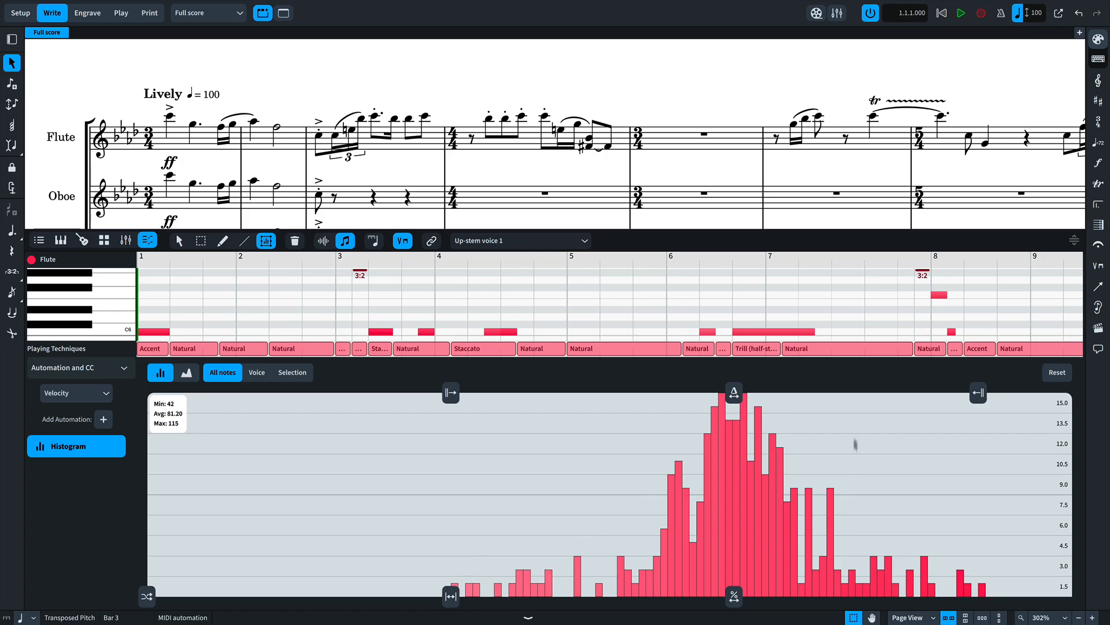
mouse_move(865, 487)
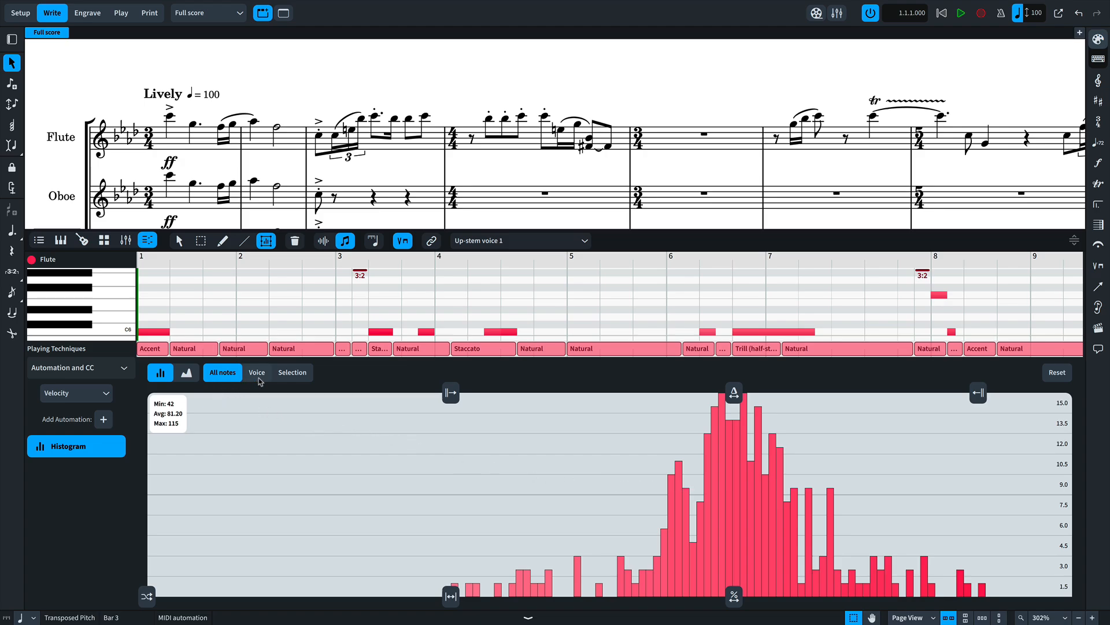
left_click(291, 372)
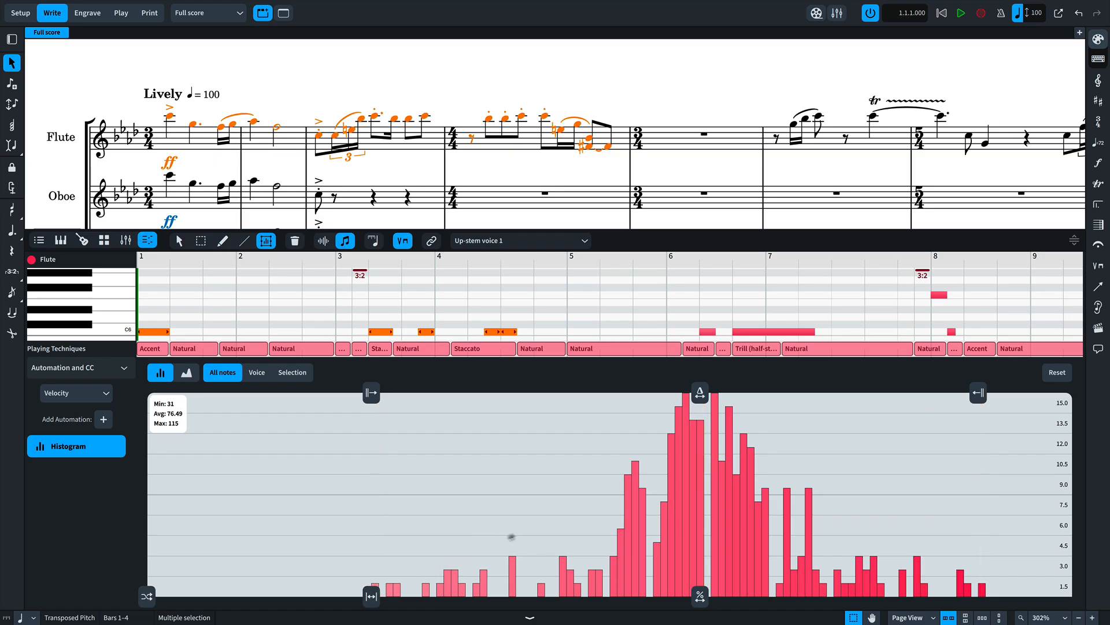
mouse_move(372, 395)
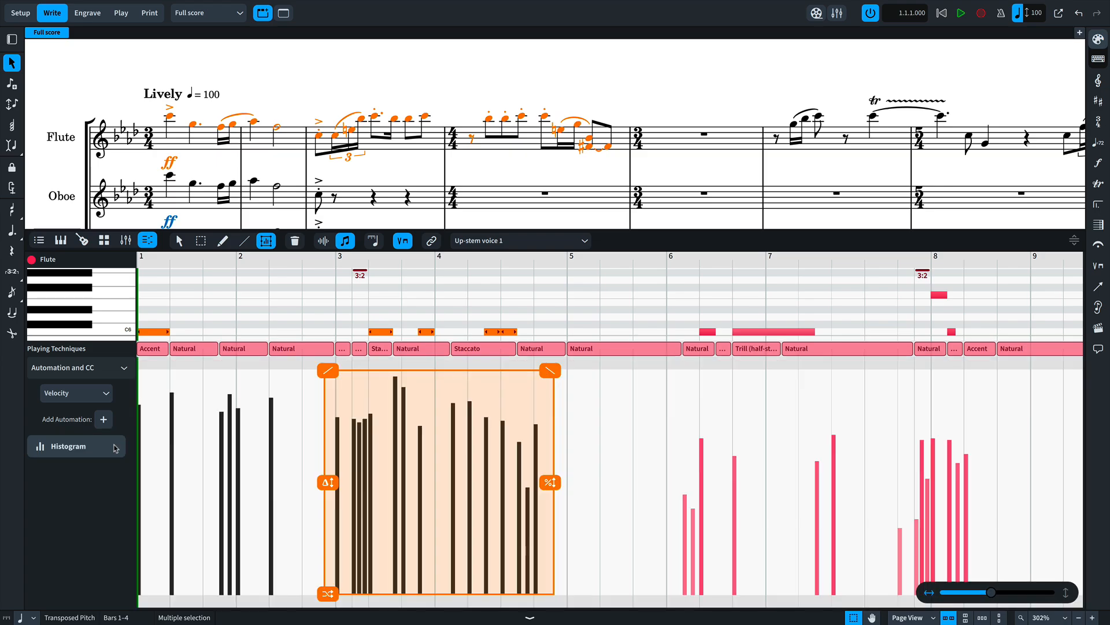
- Switch the automation lane to CC 1 modulation, choose Draw, and enlarge the note grid
left_click(76, 392)
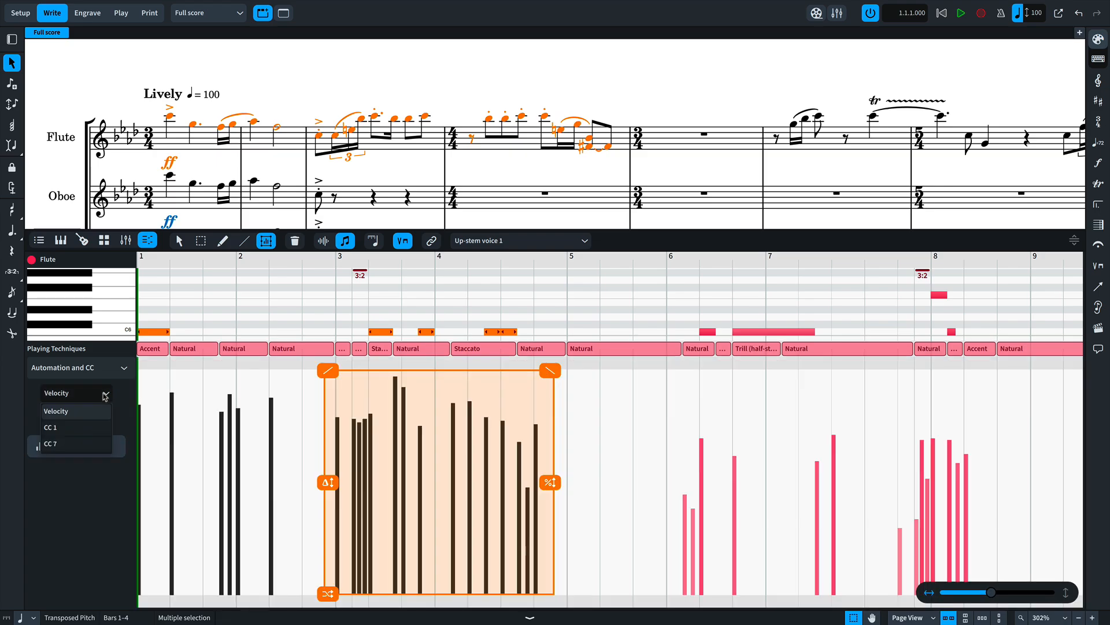
left_click(49, 427)
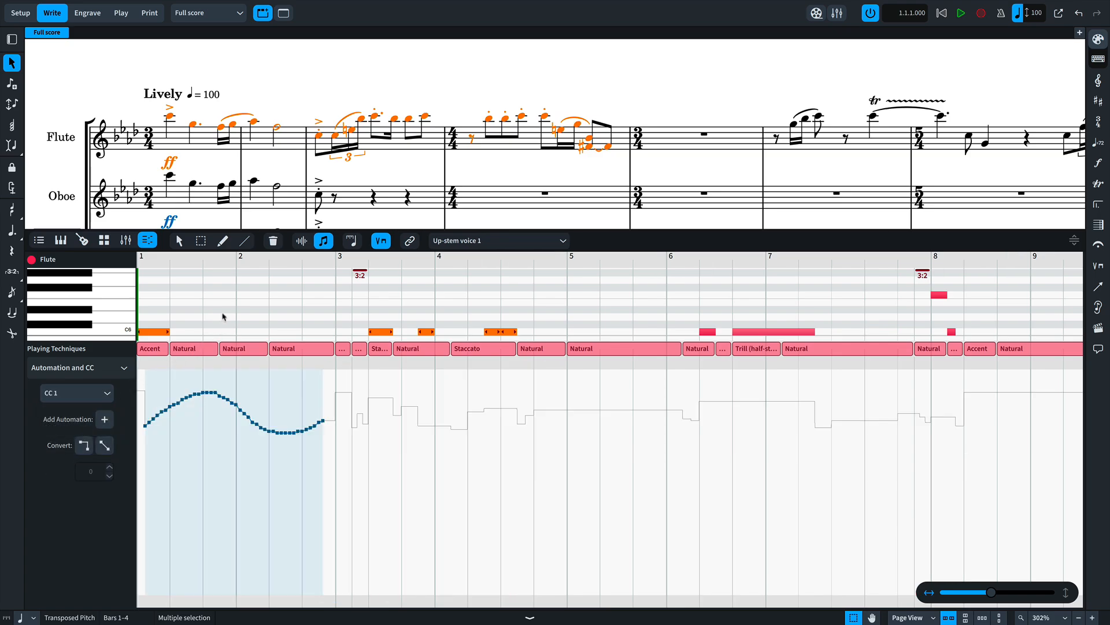
left_click(222, 241)
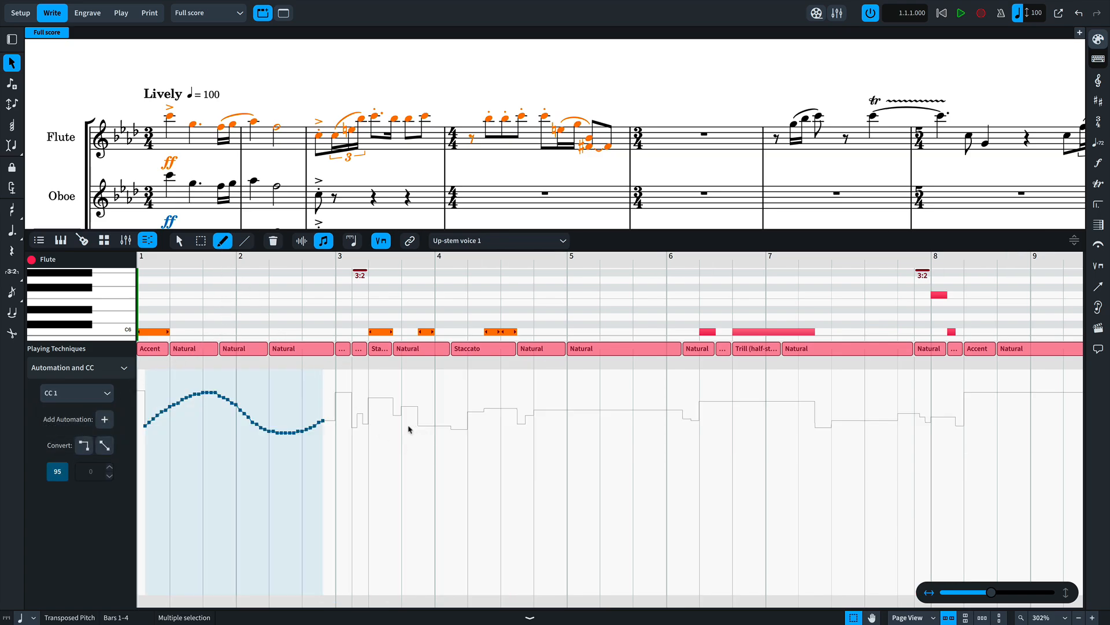
left_click_drag(410, 421, 517, 435)
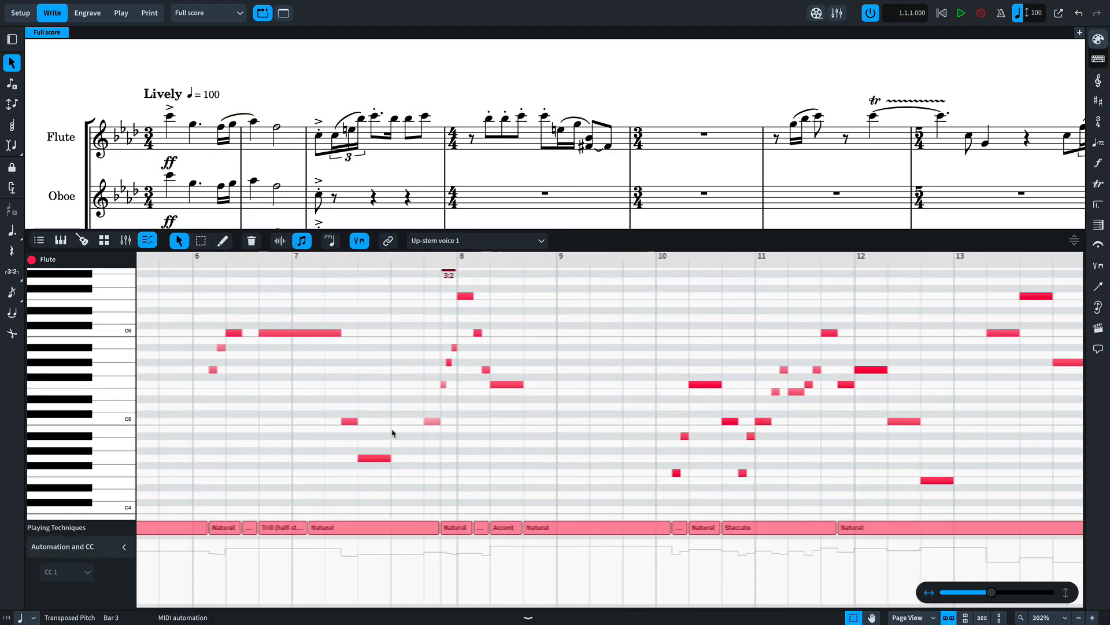
- Scroll to bars 13–14 and lower the flute's three notes by a semitone
scroll("right", 3)
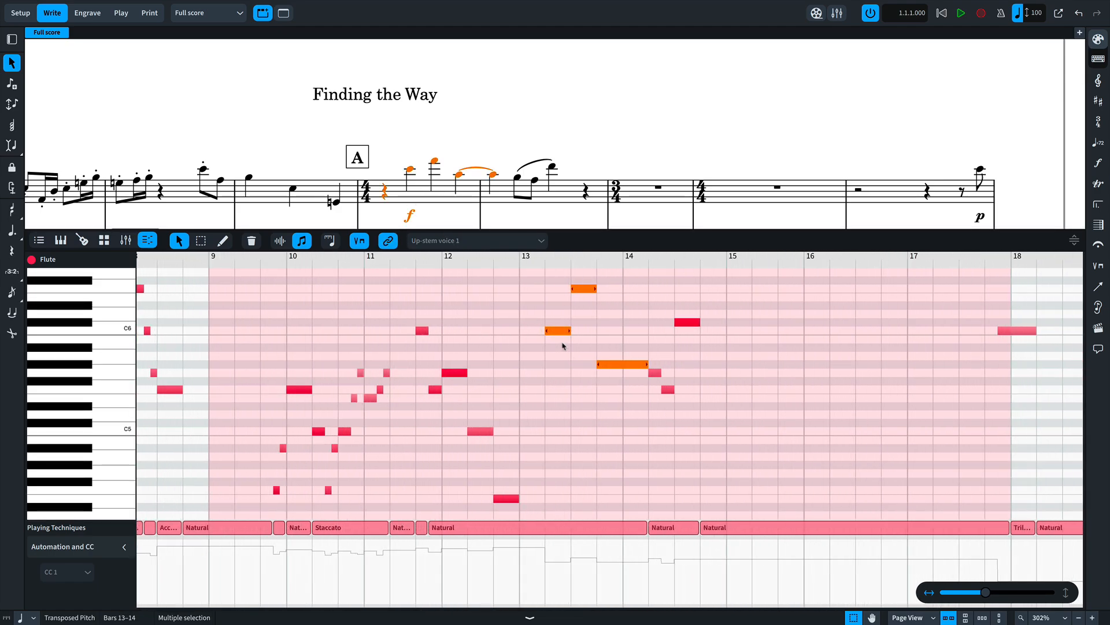
left_click(554, 338)
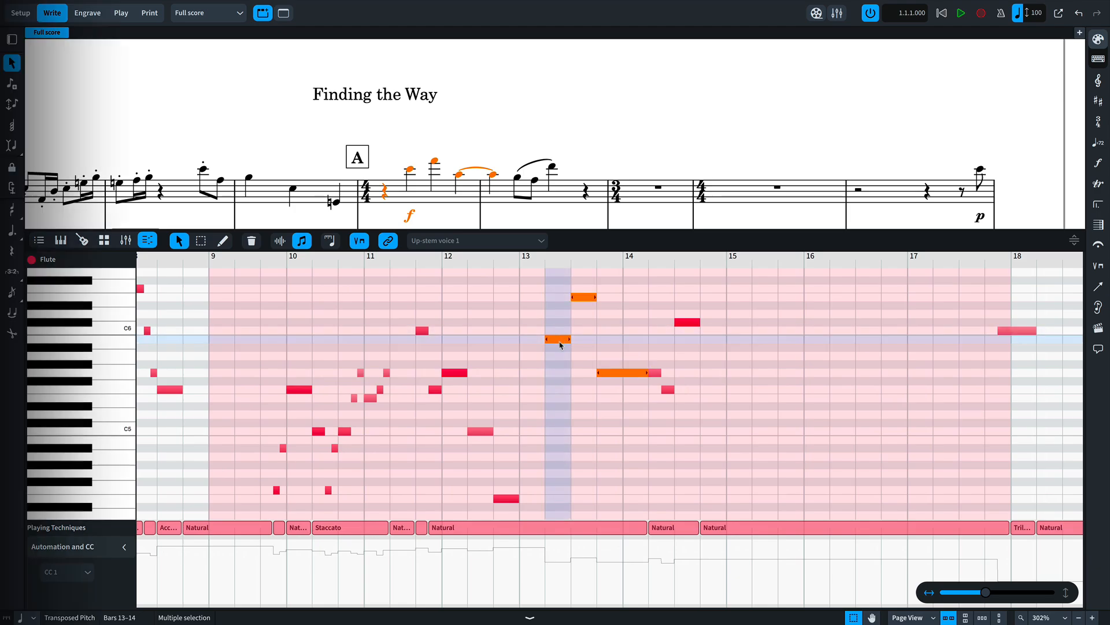